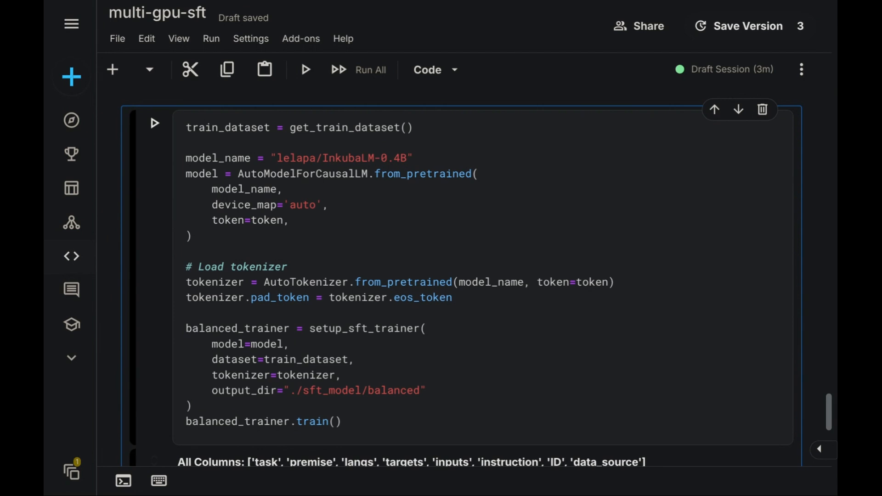
{"action": "mouse_move", "coordinate": [401, 8]}
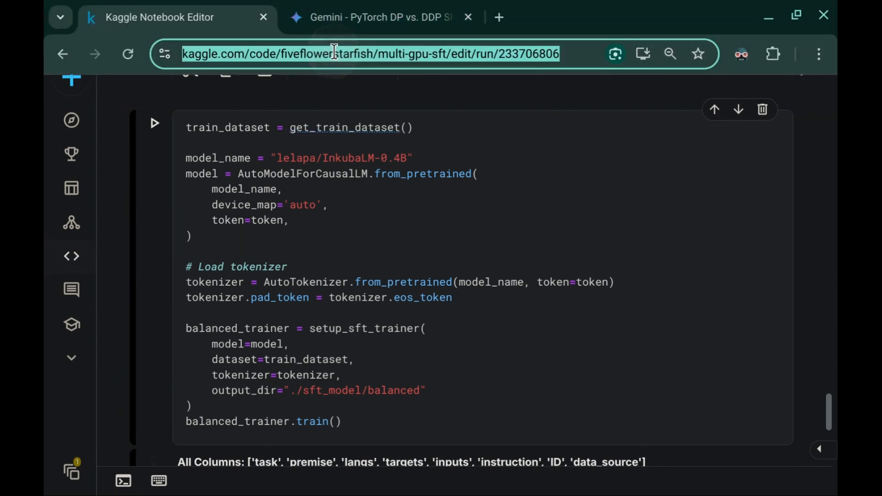
{"action": "mouse_move", "coordinate": [345, 76]}
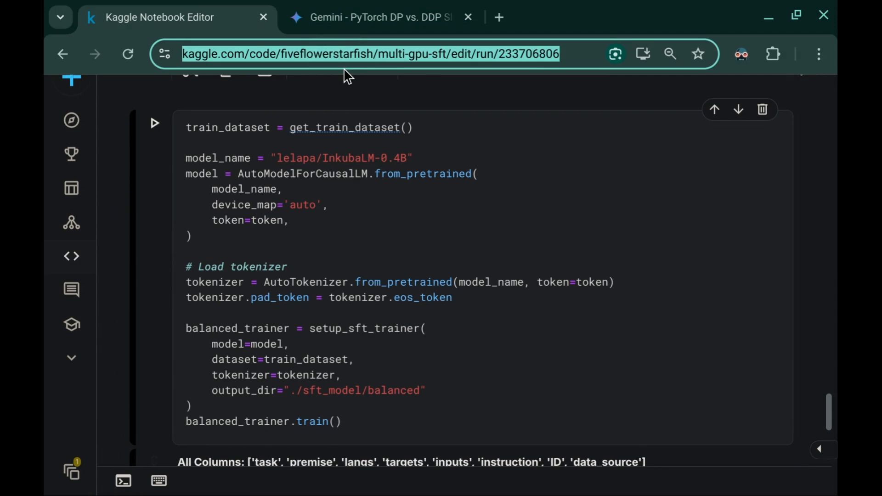
{"action": "mouse_move", "coordinate": [338, 158]}
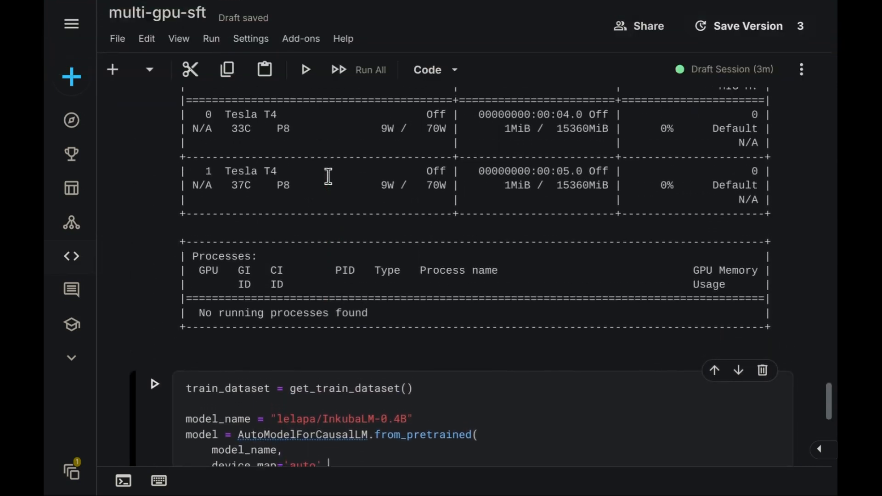
- Highlight the train_dataset loading line in the balanced SFT training cell
{"action": "scroll", "scroll_direction": "up", "scroll_amount": 3}
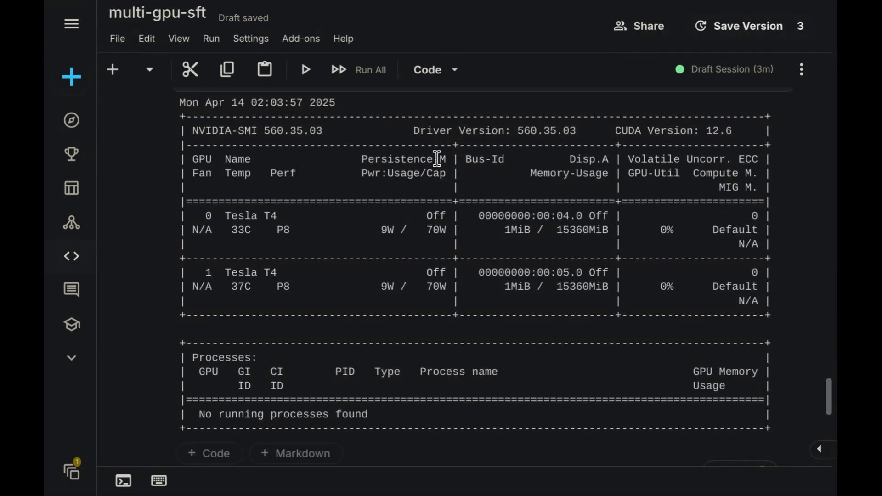
{"action": "scroll", "scroll_direction": "down", "scroll_amount": 3}
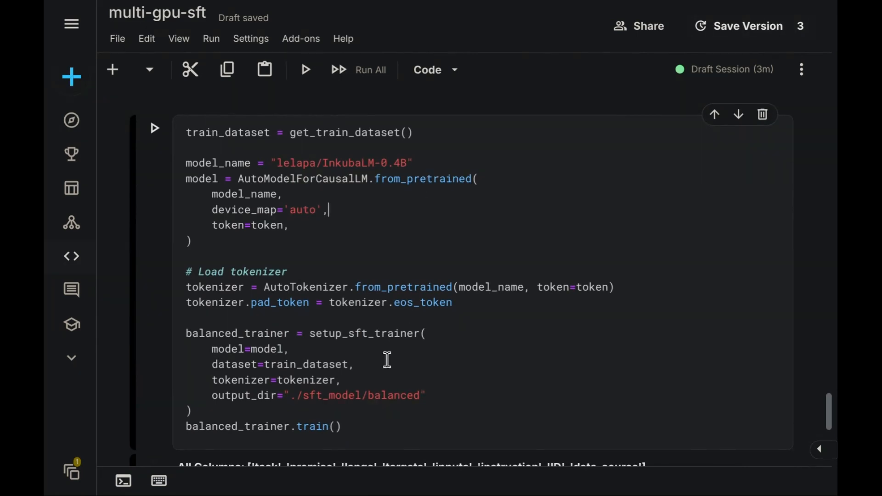
{"action": "key", "text": "ctrl+a"}
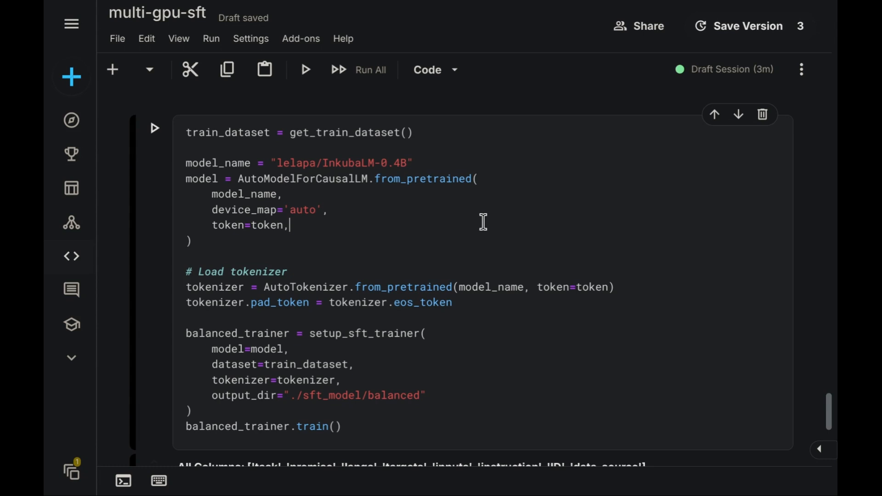
{"action": "scroll", "scroll_direction": "up", "scroll_amount": 3}
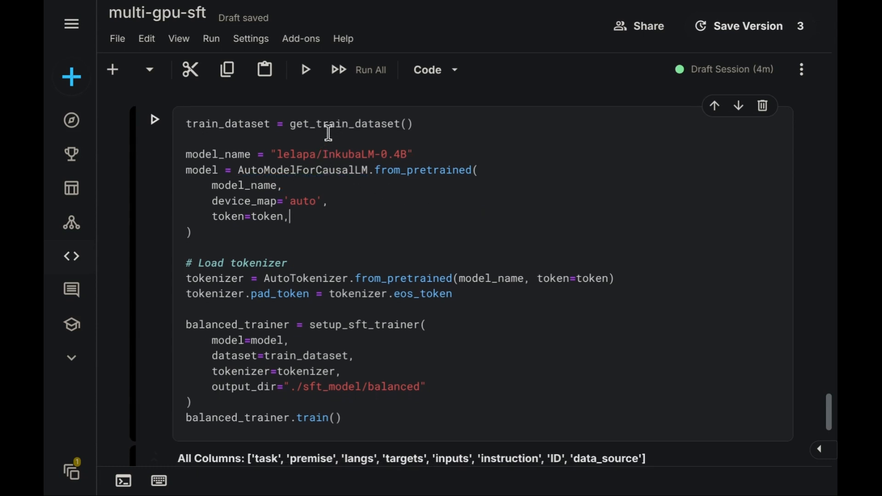
{"action": "mouse_move", "coordinate": [329, 130]}
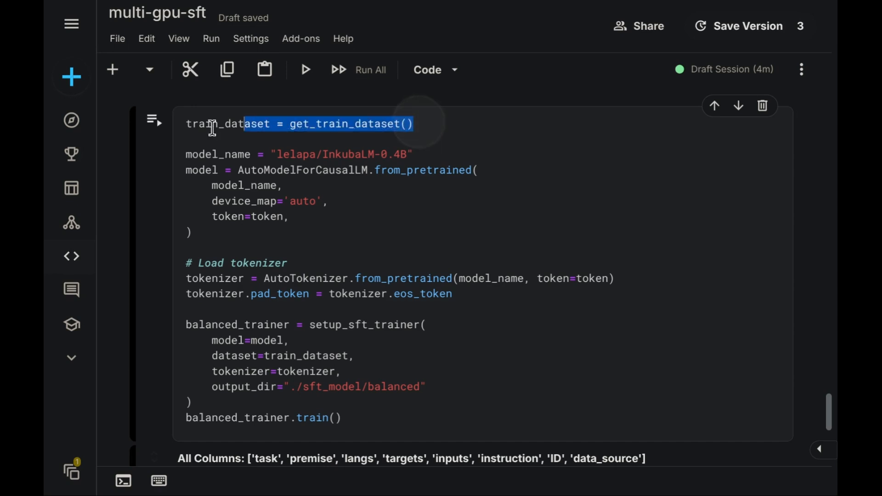
{"action": "triple_click", "coordinate": [282, 124]}
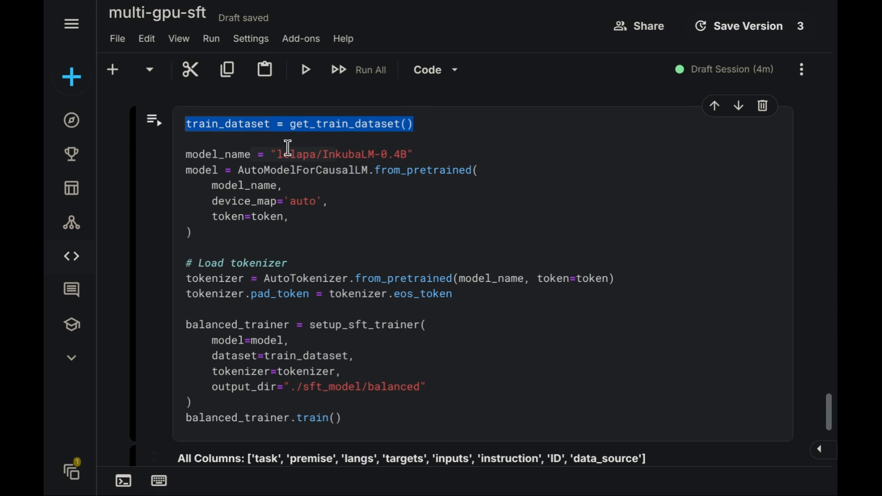
{"action": "mouse_move", "coordinate": [321, 188]}
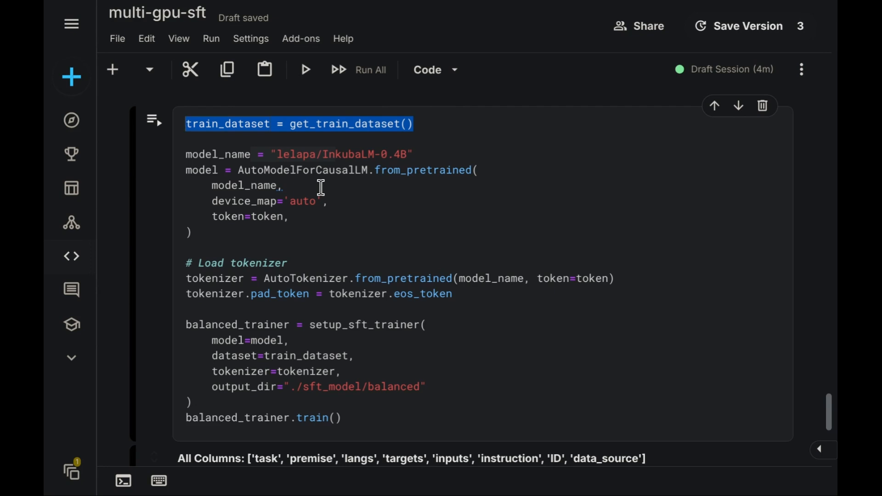
{"action": "mouse_move", "coordinate": [304, 202]}
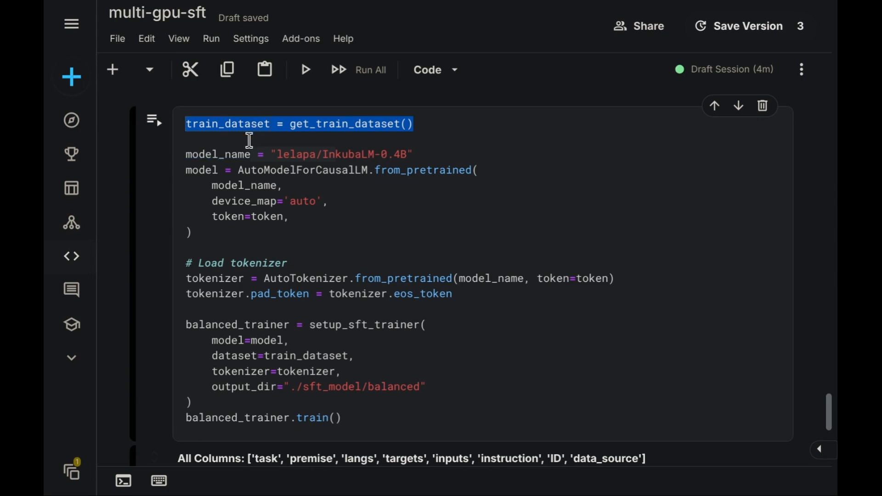
{"action": "mouse_move", "coordinate": [203, 236]}
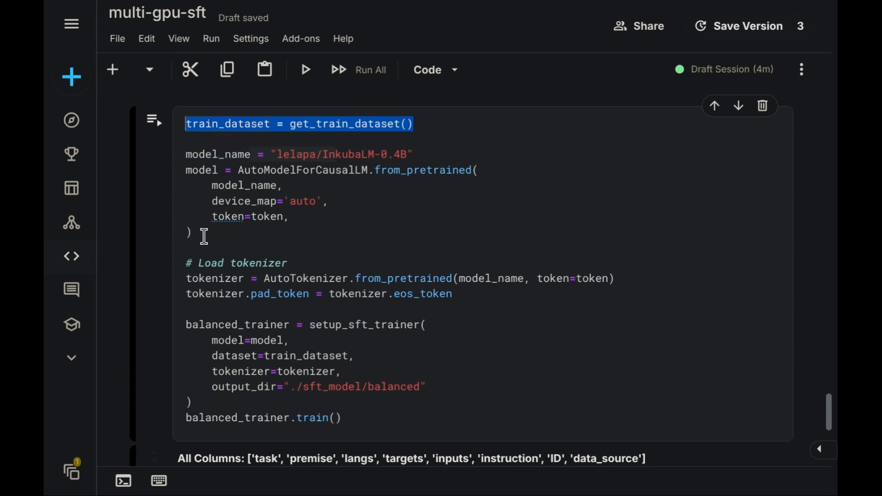
- Highlight the model loading block, then re-run the training cell
{"action": "left_click", "coordinate": [194, 232]}
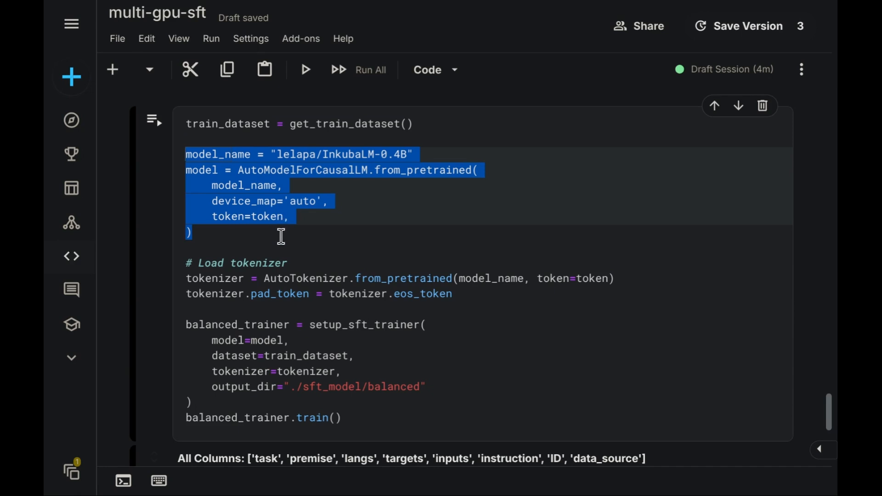
{"action": "scroll", "scroll_direction": "up", "scroll_amount": 3}
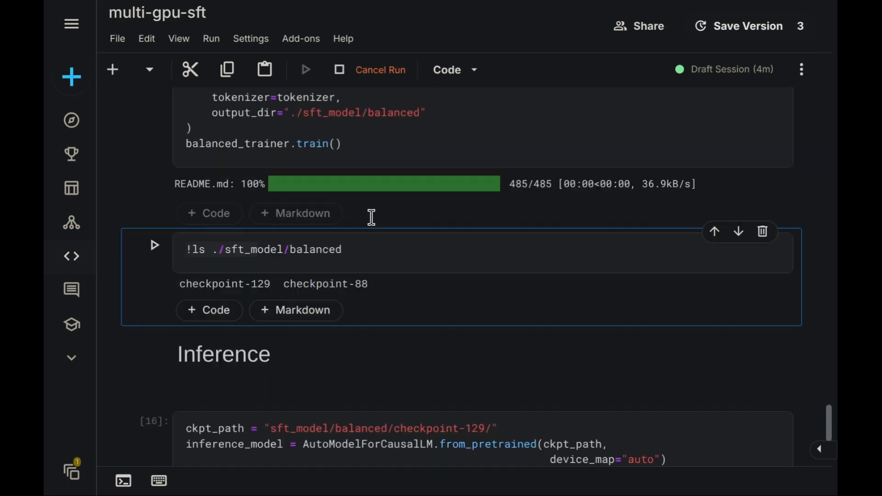
{"action": "scroll", "scroll_direction": "up", "scroll_amount": 3}
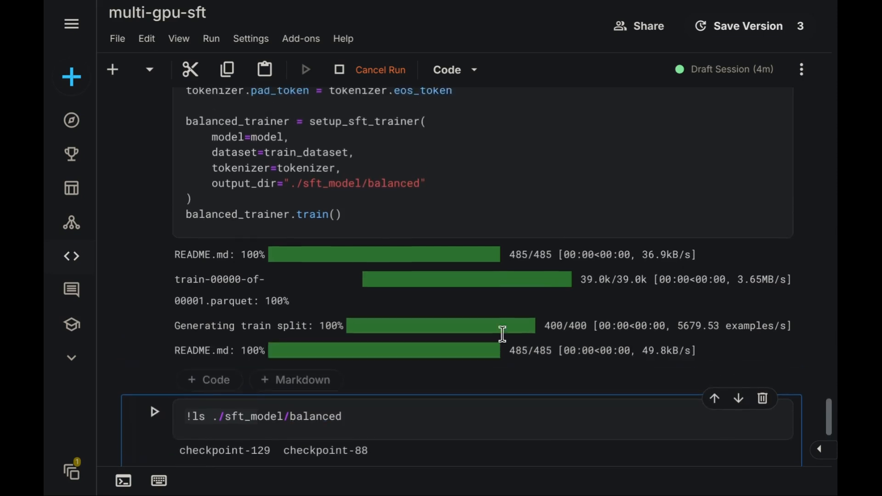
{"action": "scroll", "scroll_direction": "up", "scroll_amount": 3}
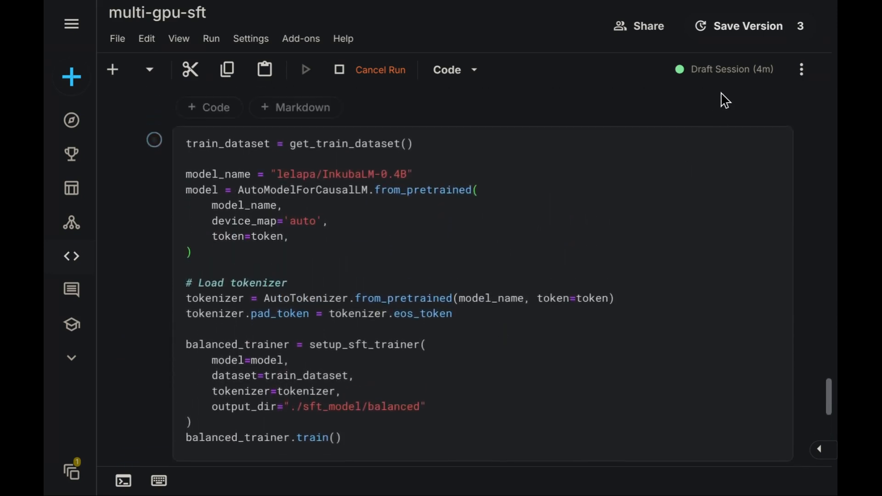
{"action": "left_click", "coordinate": [730, 69]}
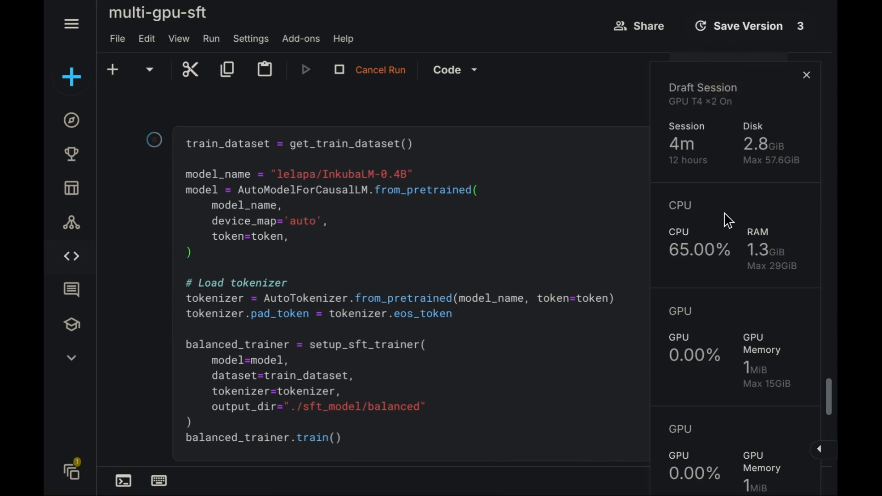
{"action": "mouse_move", "coordinate": [708, 379]}
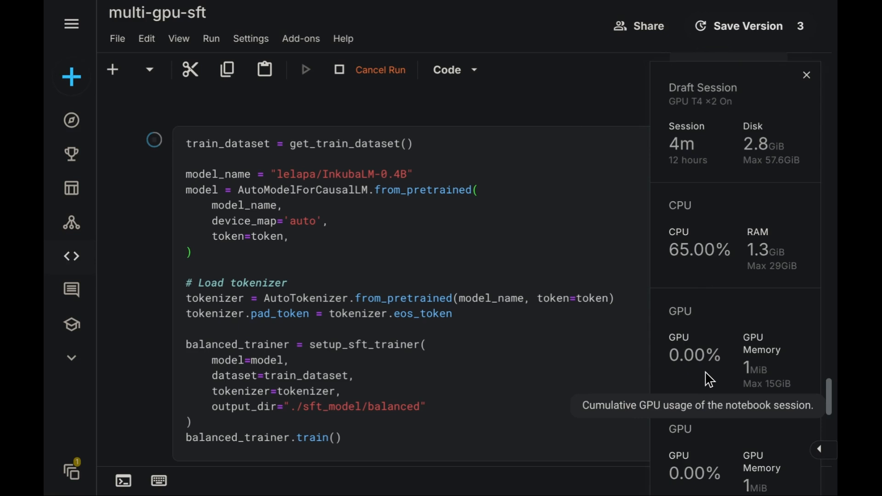
{"action": "mouse_move", "coordinate": [730, 236]}
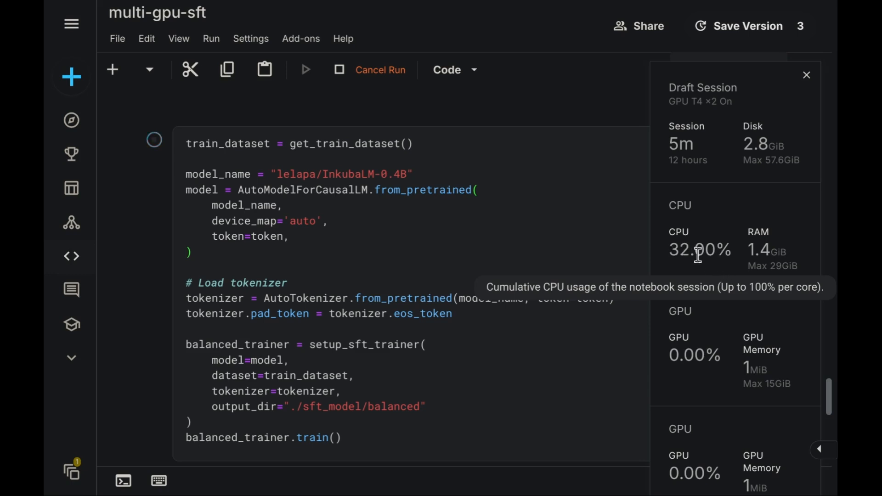
{"action": "mouse_move", "coordinate": [707, 253]}
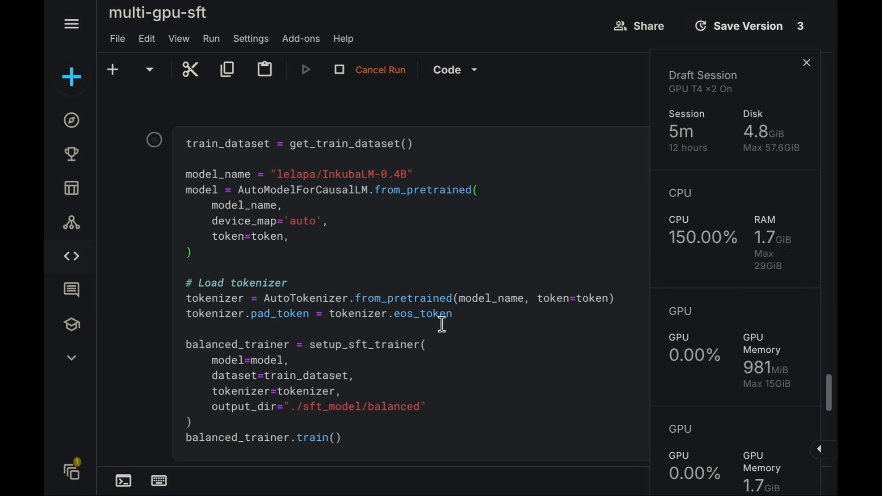
{"action": "mouse_move", "coordinate": [732, 307]}
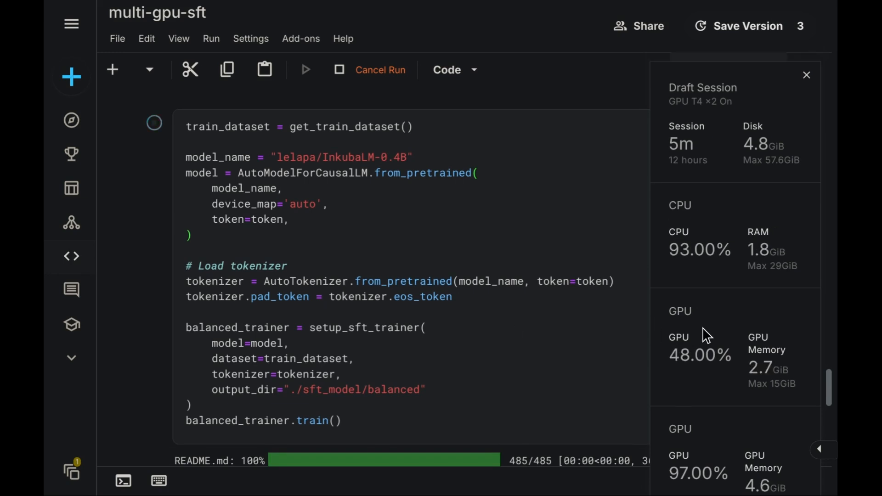
{"action": "mouse_move", "coordinate": [715, 436]}
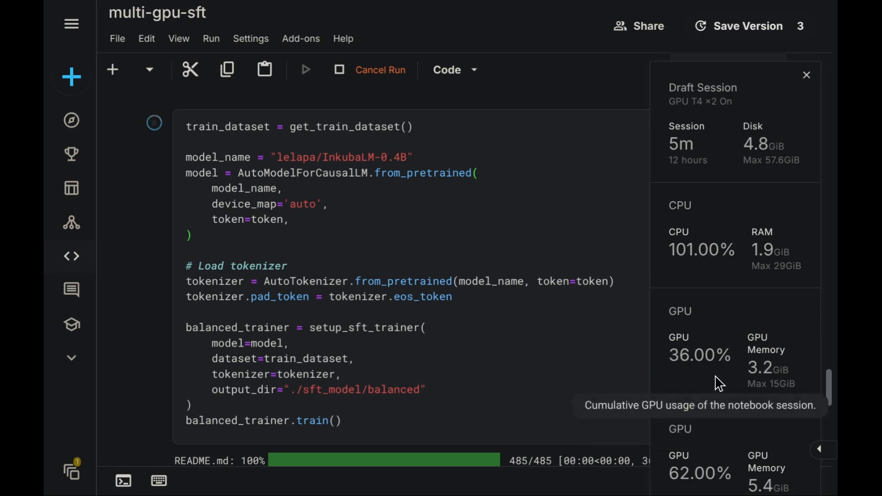
{"action": "mouse_move", "coordinate": [676, 359]}
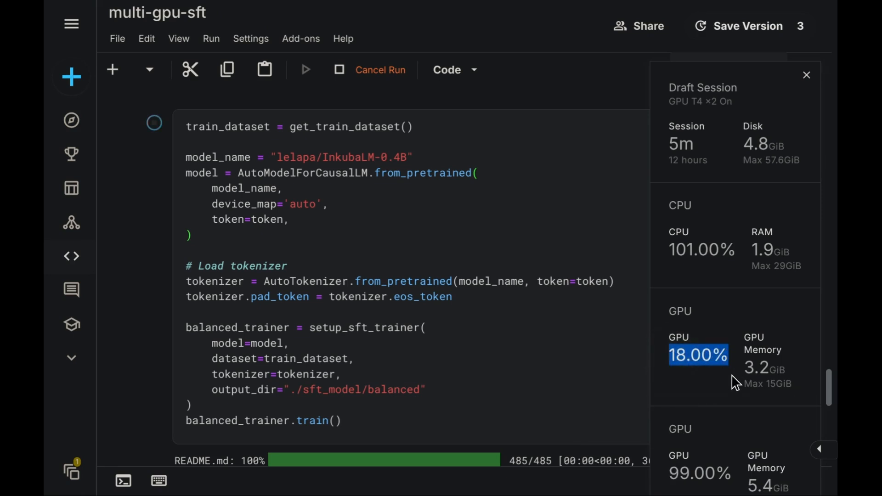
{"action": "mouse_move", "coordinate": [779, 375]}
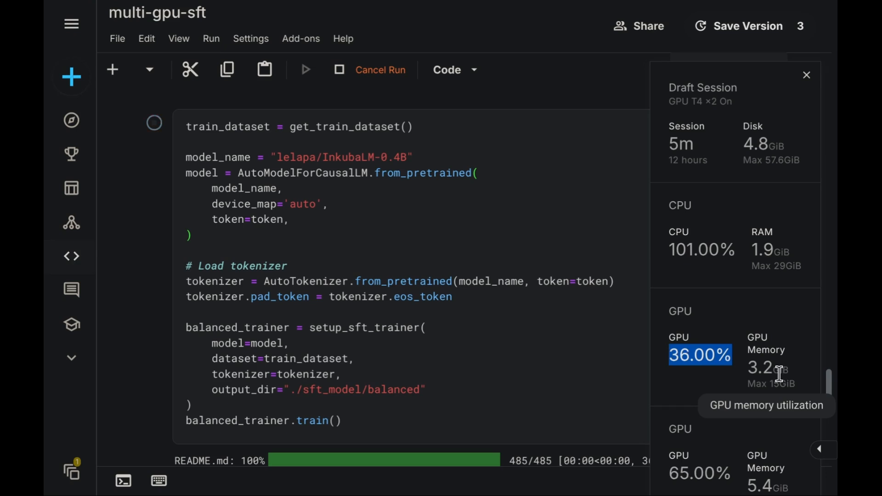
{"action": "mouse_move", "coordinate": [734, 481]}
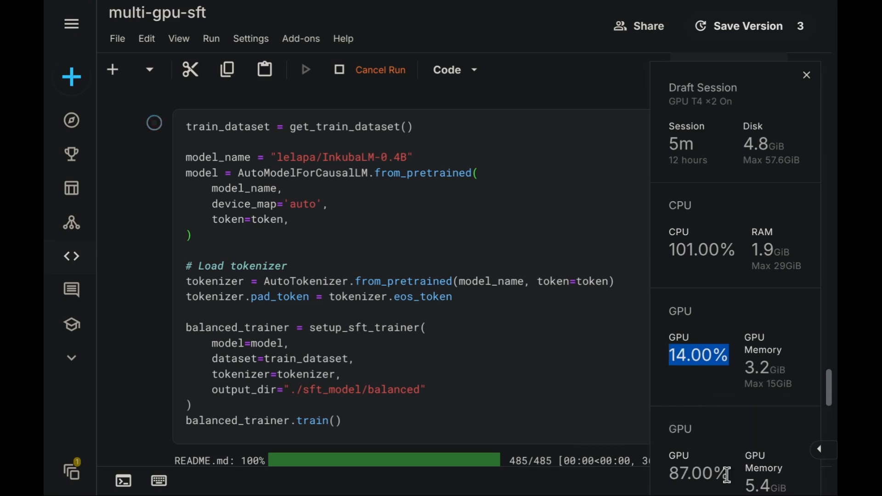
{"action": "mouse_move", "coordinate": [703, 388]}
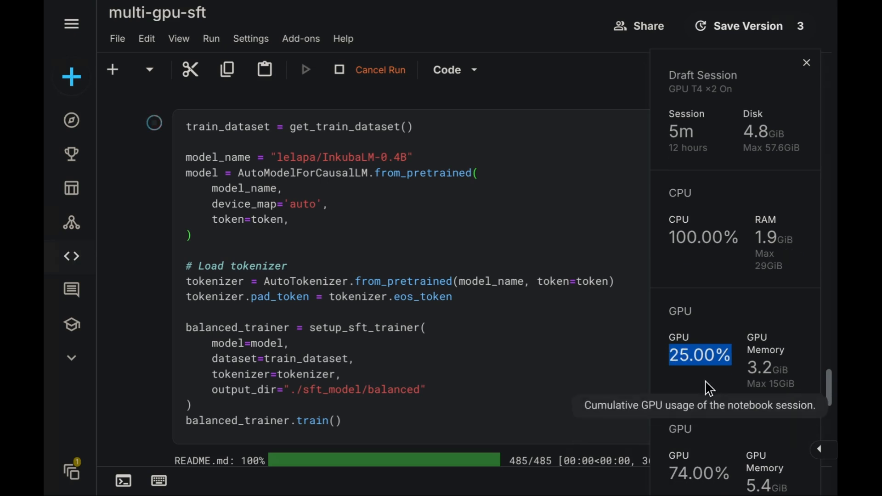
{"action": "mouse_move", "coordinate": [701, 363]}
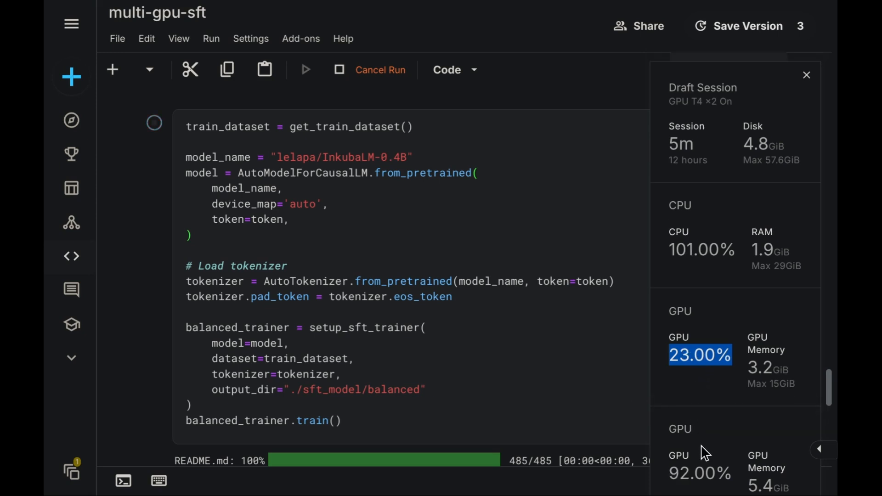
{"action": "mouse_move", "coordinate": [722, 393]}
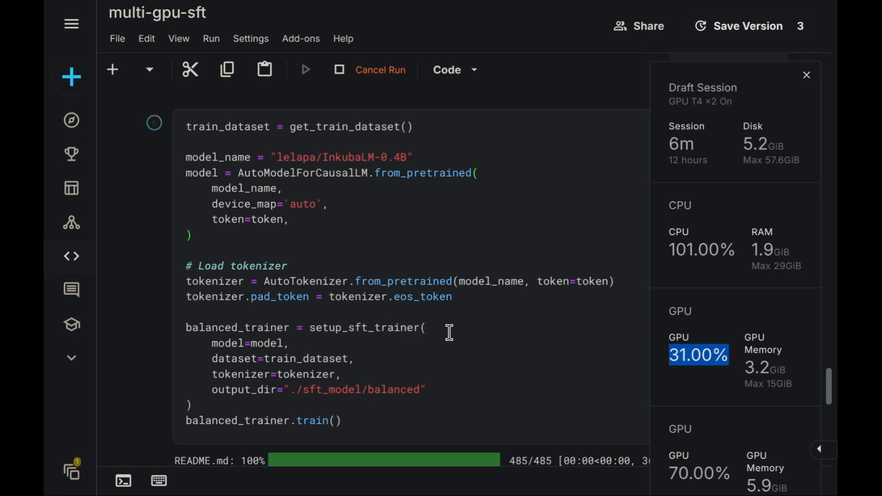
- Switch to Gemini's DataParallel vs DistributedDataParallel comparison and walk through its communication diagrams
{"action": "key", "text": "ctrl"}
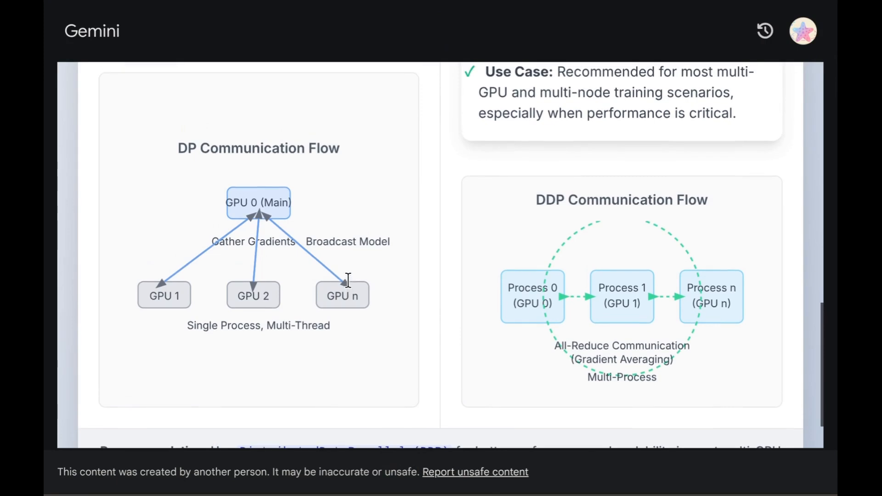
{"action": "mouse_move", "coordinate": [179, 148]}
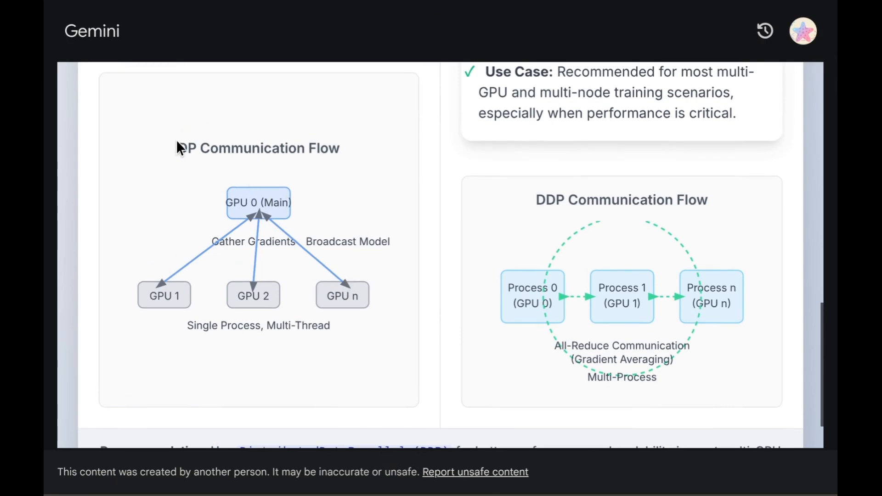
{"action": "mouse_move", "coordinate": [286, 234]}
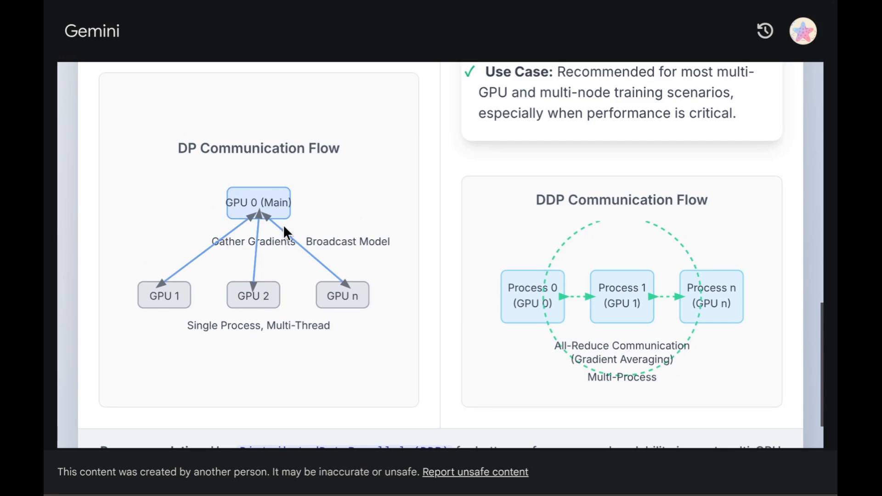
{"action": "mouse_move", "coordinate": [292, 225]}
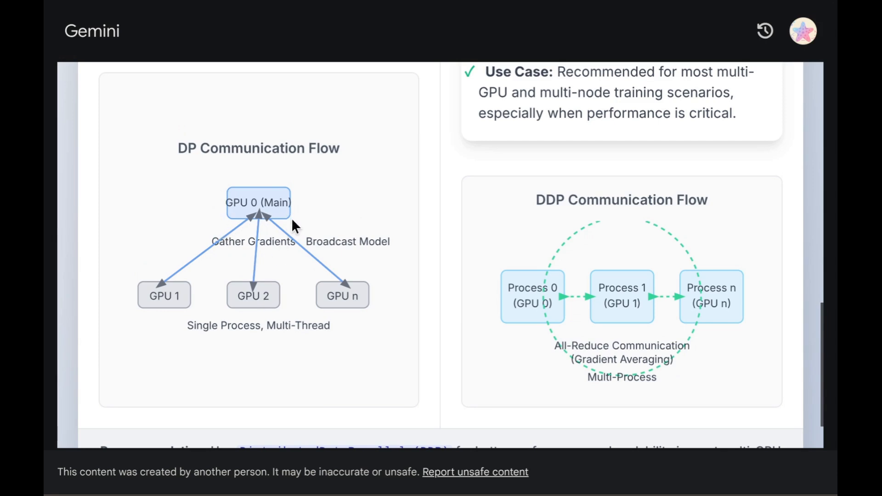
{"action": "mouse_move", "coordinate": [318, 214]}
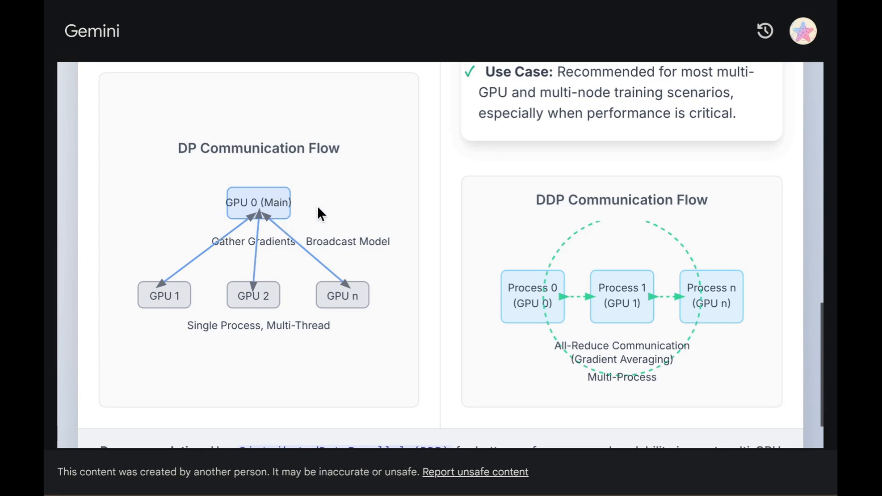
{"action": "mouse_move", "coordinate": [218, 281]}
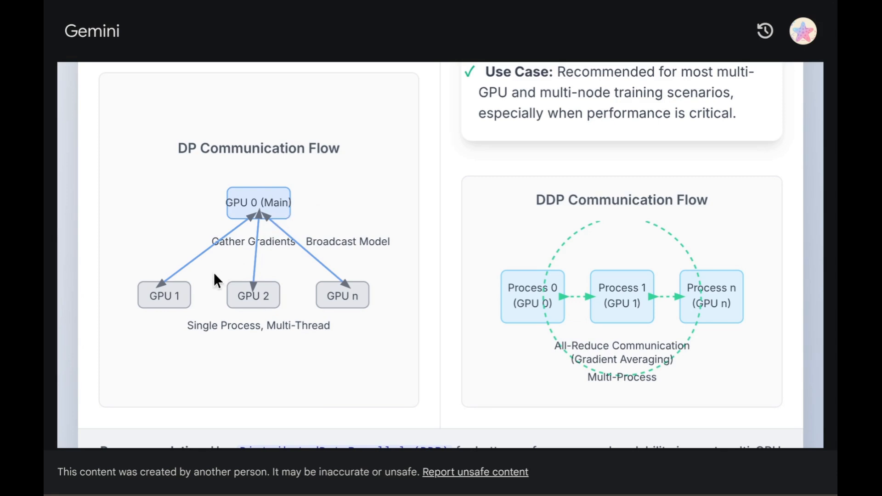
{"action": "mouse_move", "coordinate": [216, 262]}
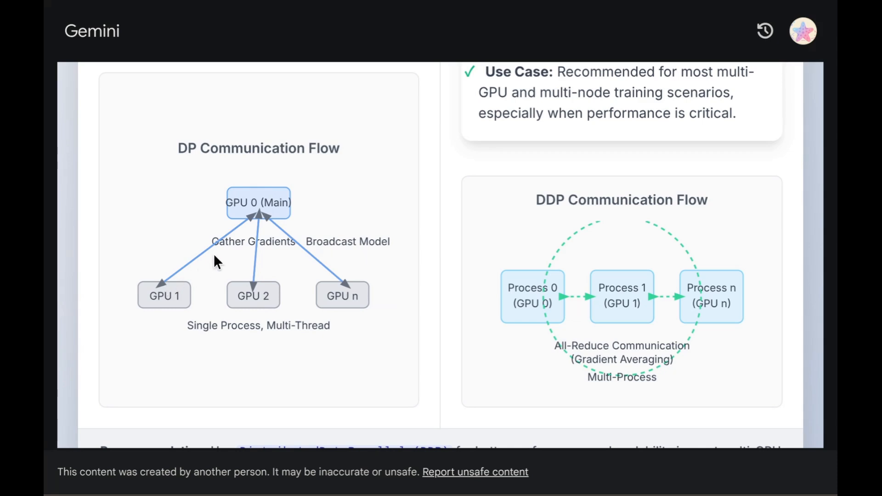
{"action": "mouse_move", "coordinate": [185, 304]}
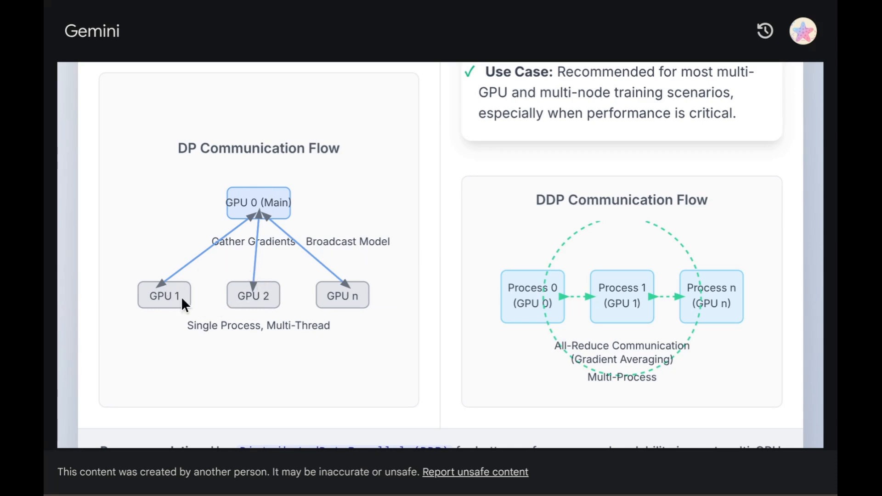
{"action": "mouse_move", "coordinate": [308, 256]}
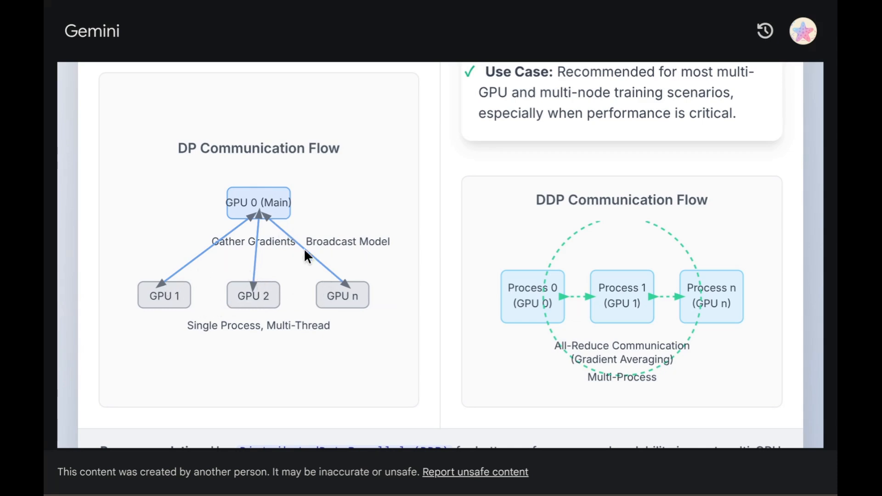
{"action": "mouse_move", "coordinate": [314, 257]}
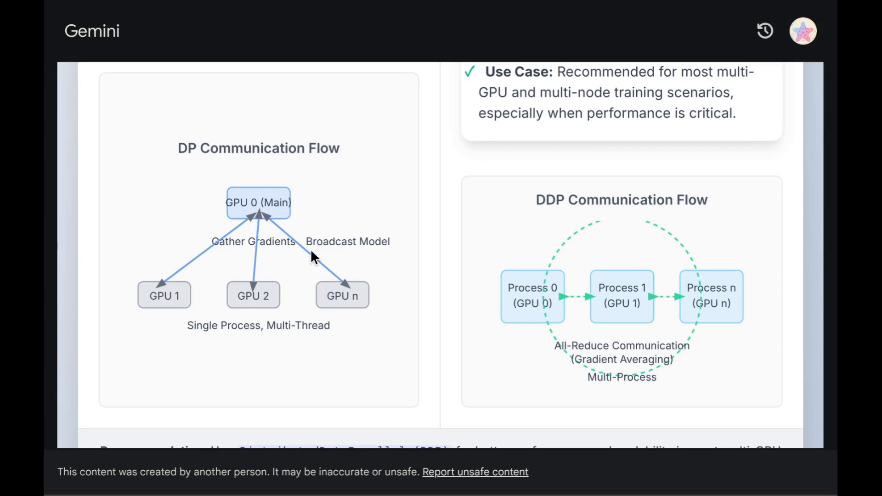
{"action": "mouse_move", "coordinate": [253, 226]}
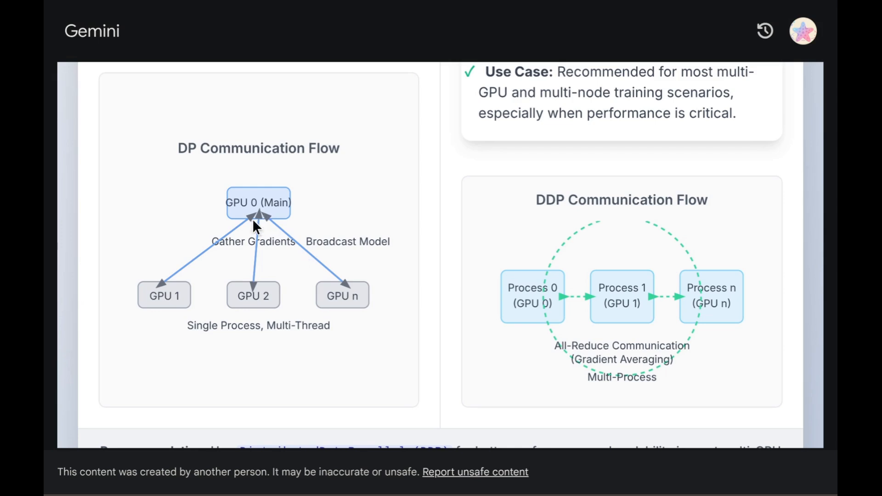
{"action": "key", "text": "ctrl"}
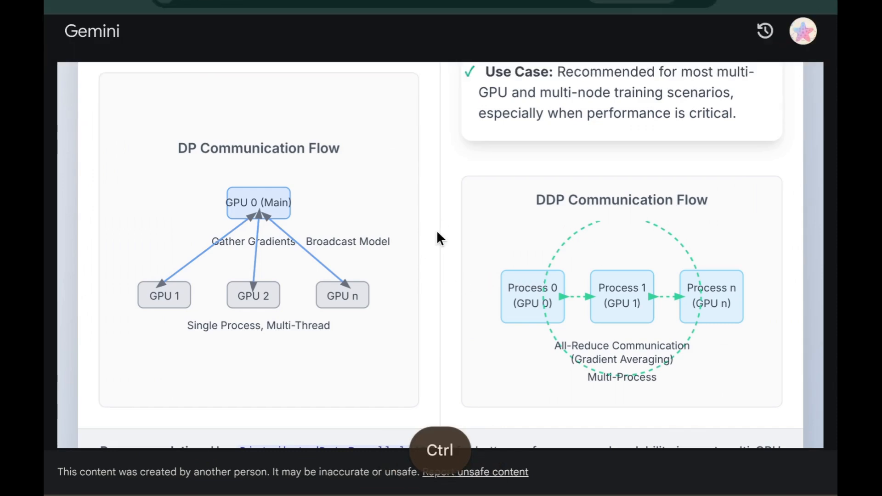
{"action": "scroll", "scroll_direction": "up", "scroll_amount": 3}
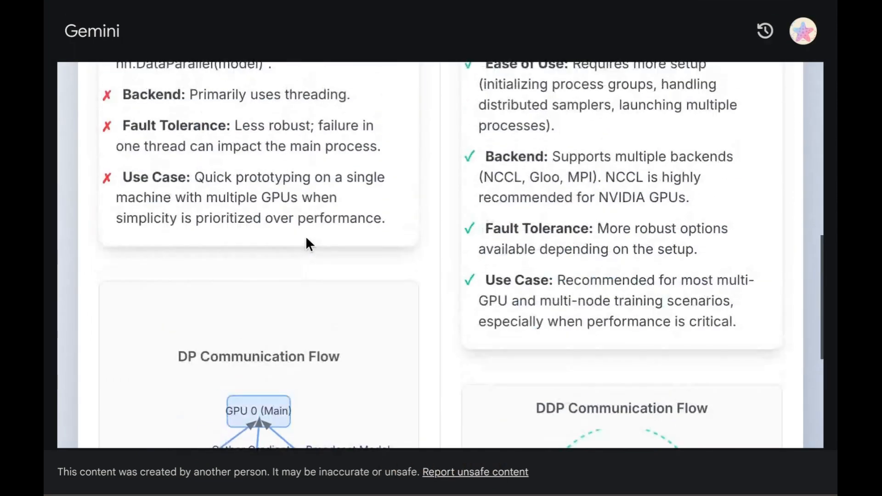
{"action": "scroll", "scroll_direction": "up", "scroll_amount": 3}
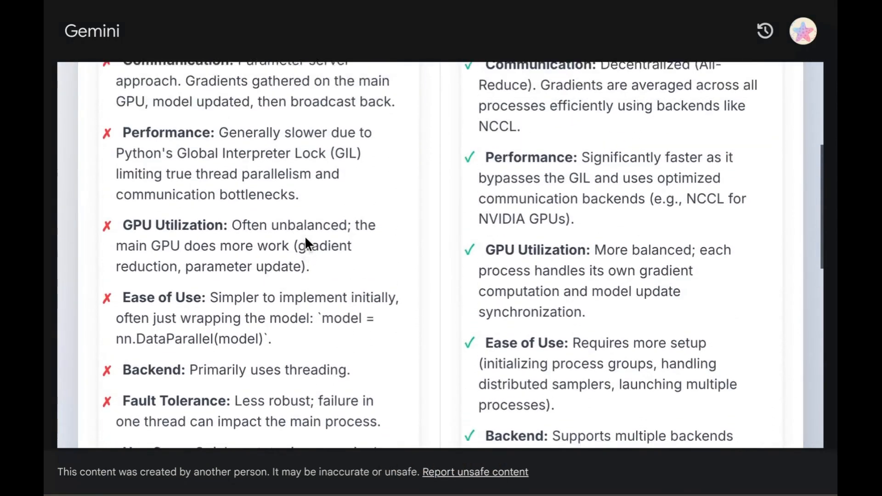
{"action": "scroll", "scroll_direction": "up", "scroll_amount": 3}
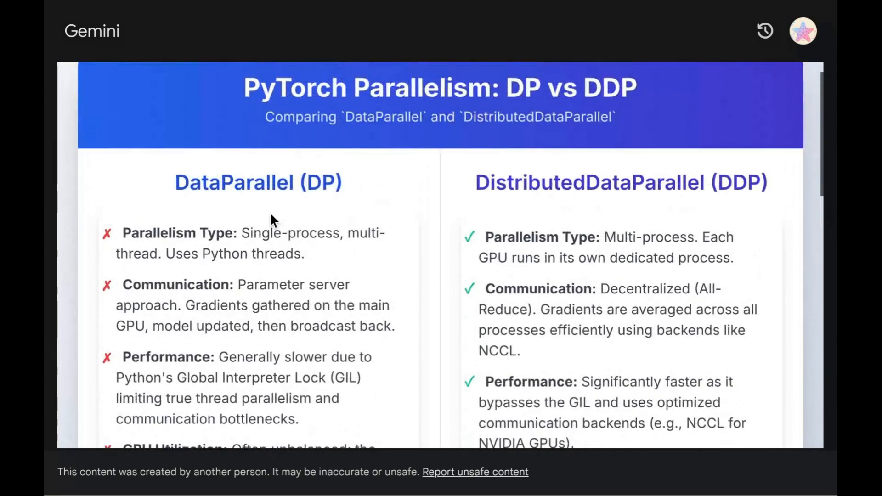
{"action": "scroll", "scroll_direction": "down", "scroll_amount": 3}
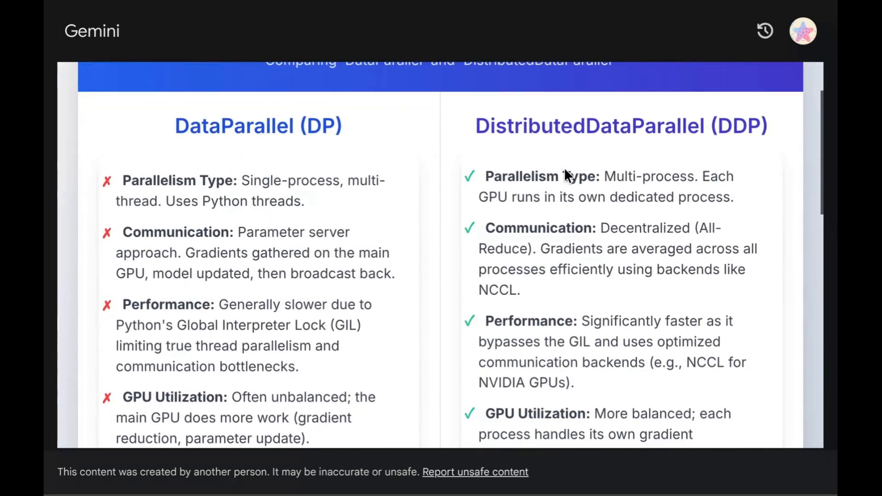
{"action": "scroll", "scroll_direction": "up", "scroll_amount": 3}
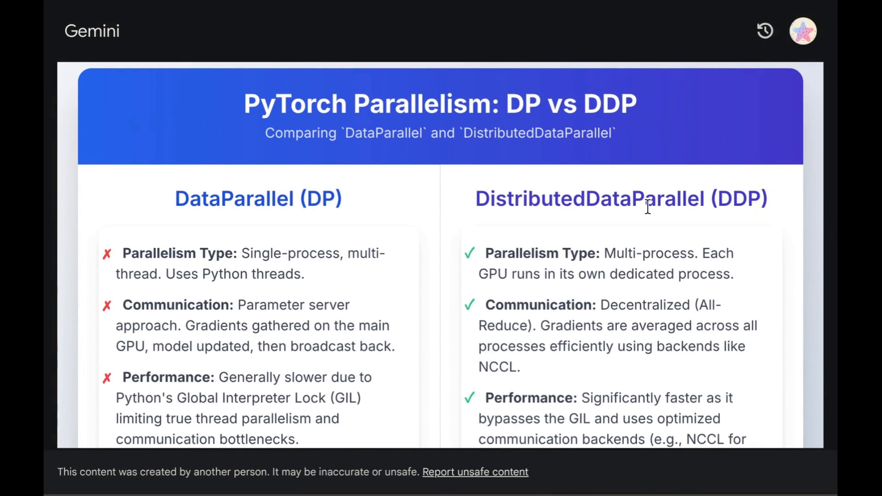
{"action": "scroll", "scroll_direction": "down", "scroll_amount": 3}
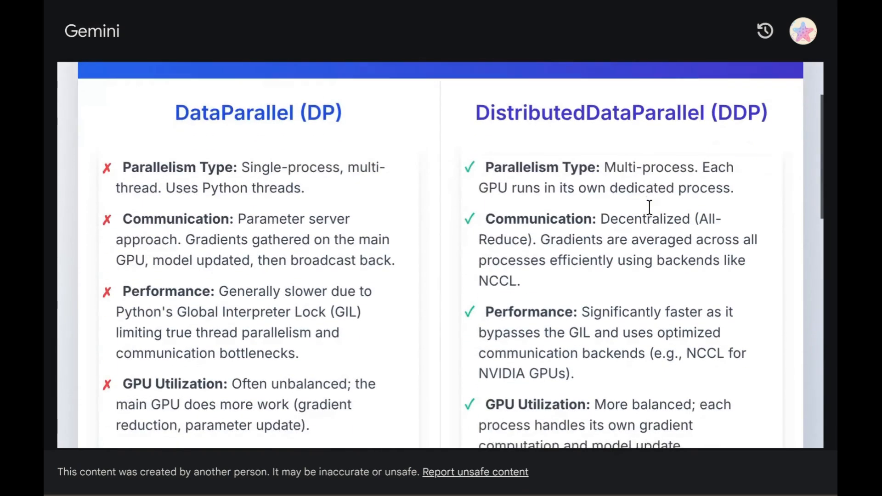
{"action": "scroll", "scroll_direction": "down", "scroll_amount": 3}
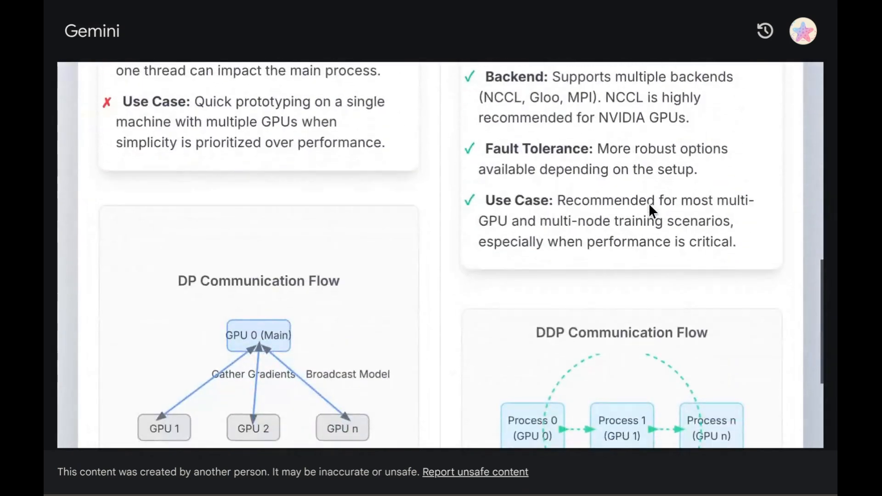
{"action": "scroll", "scroll_direction": "down", "scroll_amount": 3}
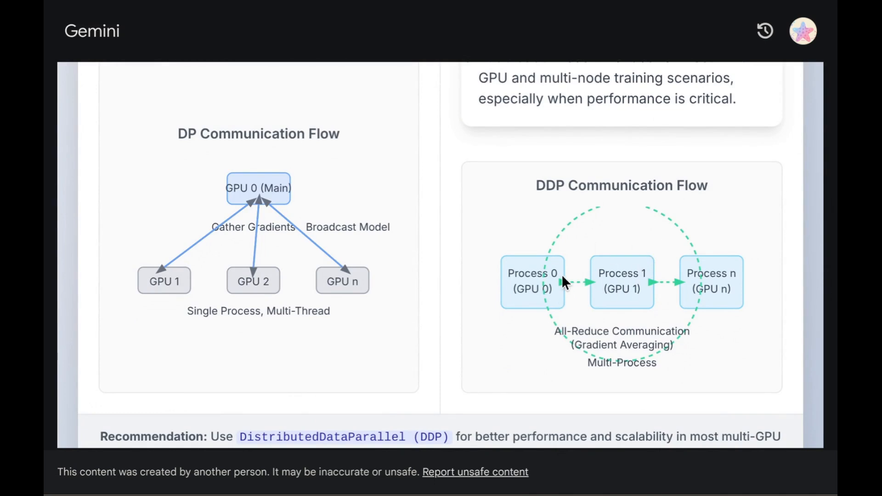
{"action": "mouse_move", "coordinate": [691, 233]}
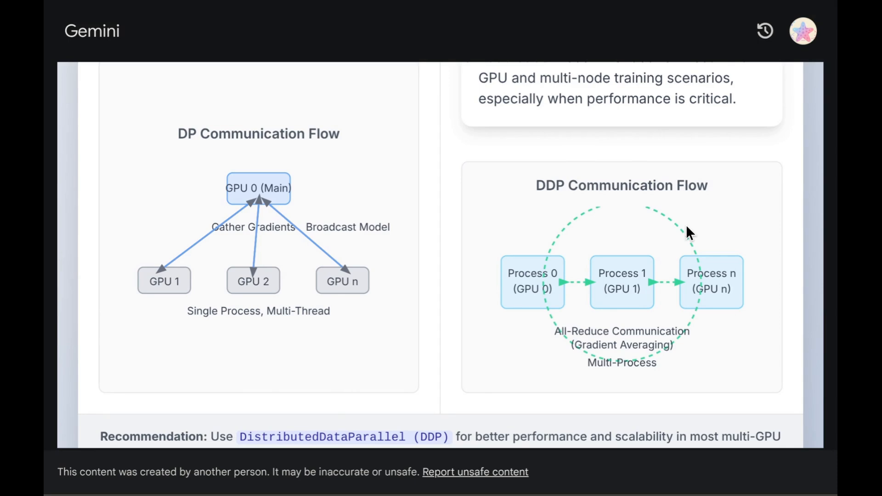
{"action": "mouse_move", "coordinate": [590, 299]}
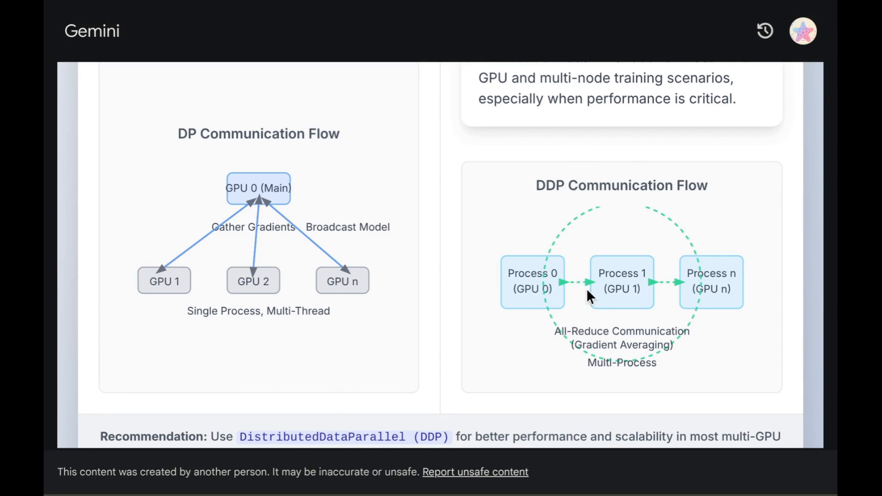
{"action": "mouse_move", "coordinate": [633, 279]}
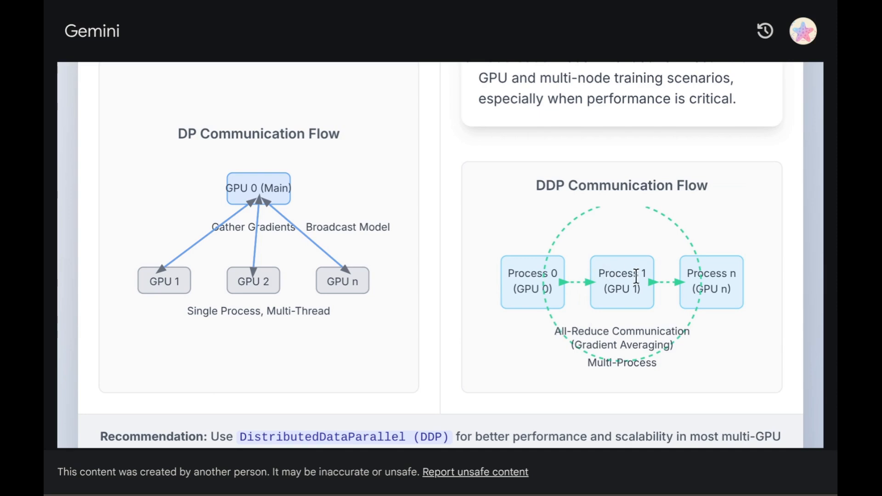
{"action": "mouse_move", "coordinate": [532, 265]}
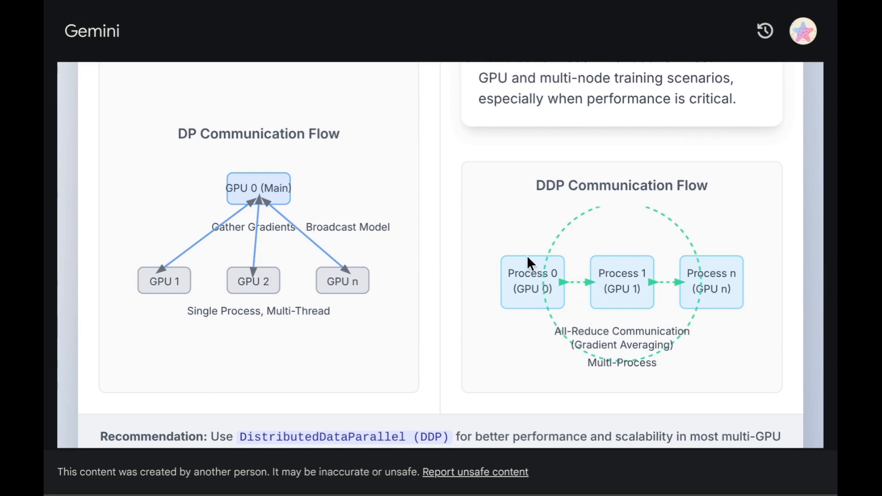
{"action": "mouse_move", "coordinate": [510, 198]}
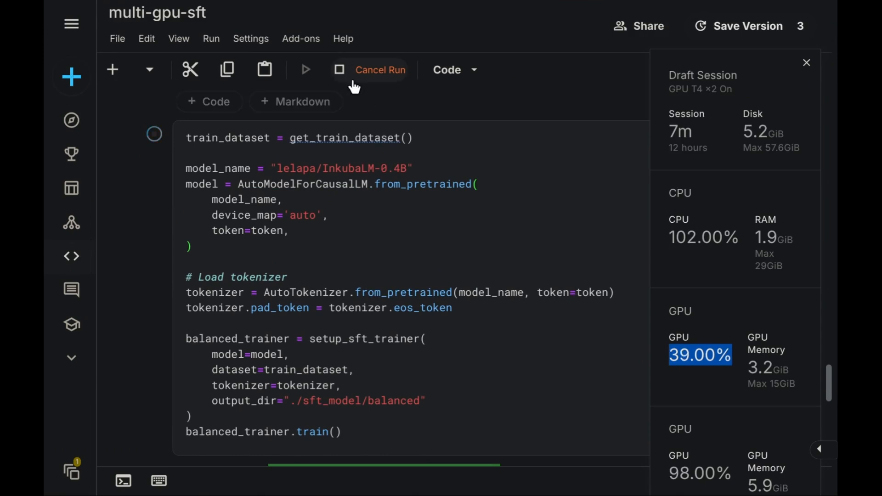
- Review the training loss logs, then cancel the run in progress
{"action": "scroll", "scroll_direction": "down", "scroll_amount": 3}
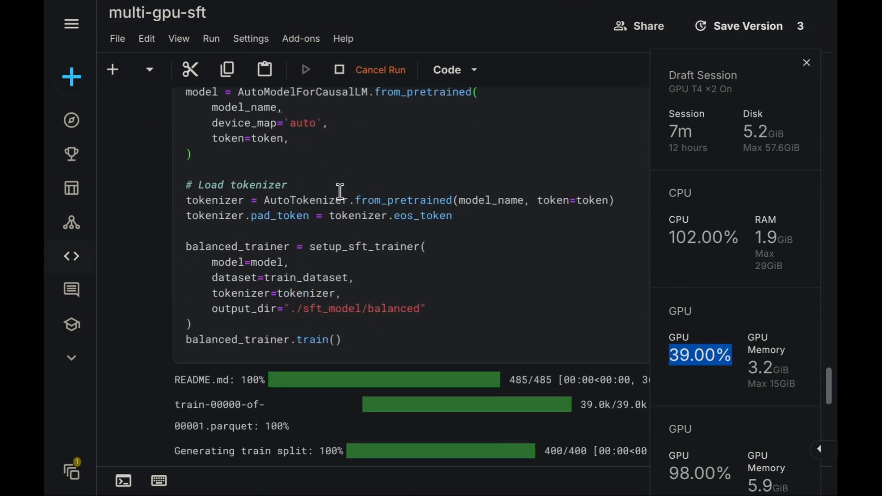
{"action": "scroll", "scroll_direction": "down", "scroll_amount": 3}
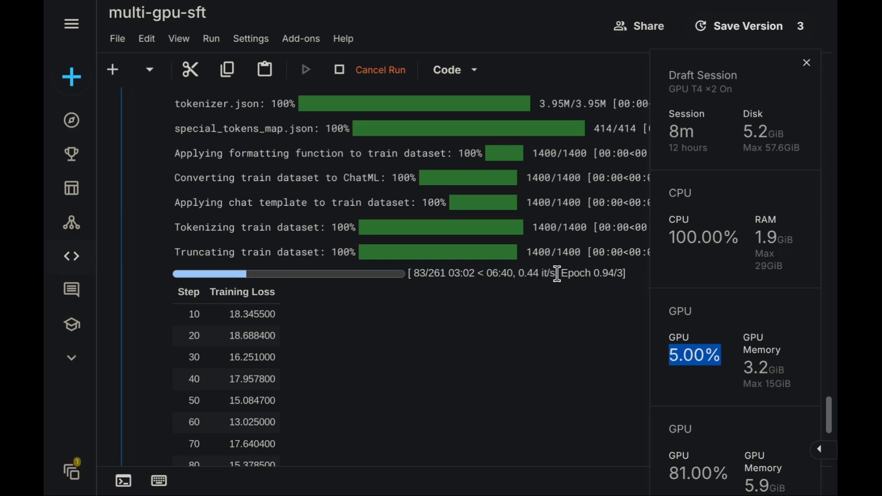
{"action": "scroll", "scroll_direction": "up", "scroll_amount": 3}
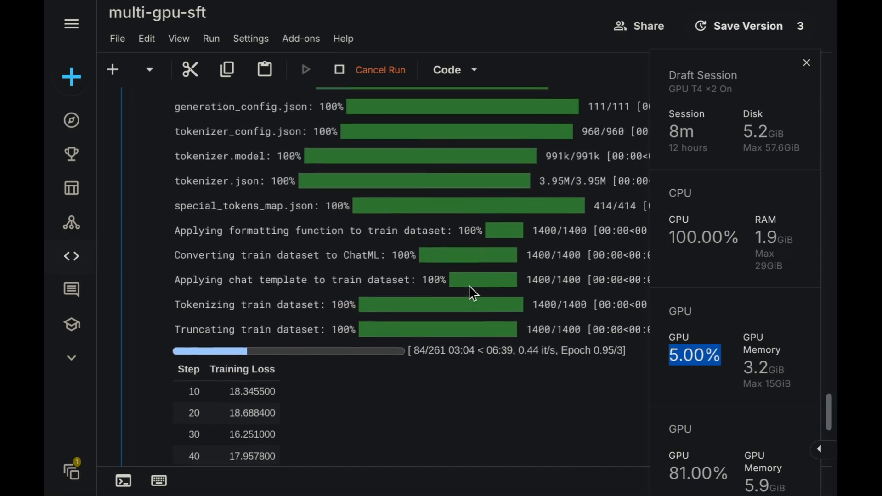
{"action": "scroll", "scroll_direction": "up", "scroll_amount": 3}
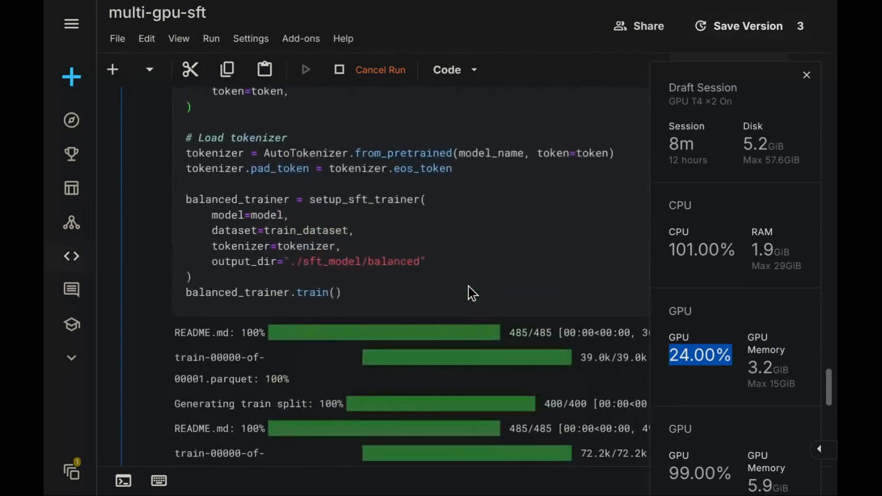
{"action": "scroll", "scroll_direction": "up", "scroll_amount": 3}
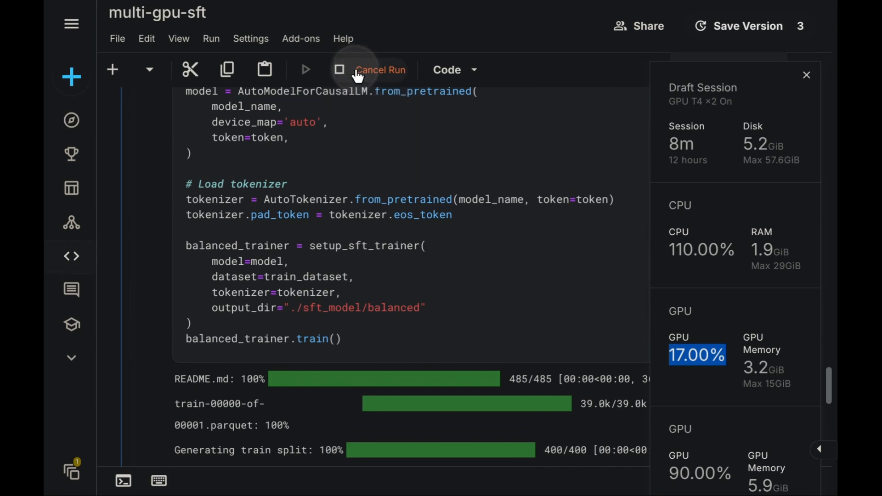
{"action": "left_click", "coordinate": [339, 70]}
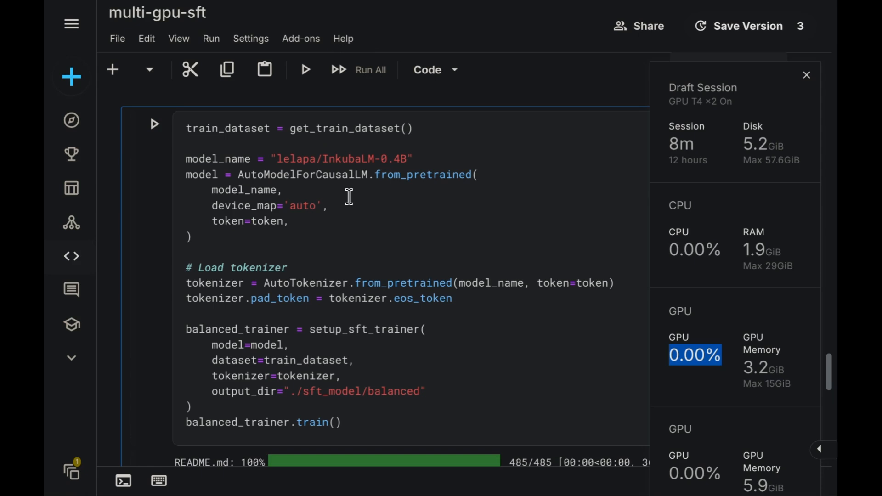
{"action": "mouse_move", "coordinate": [183, 171]}
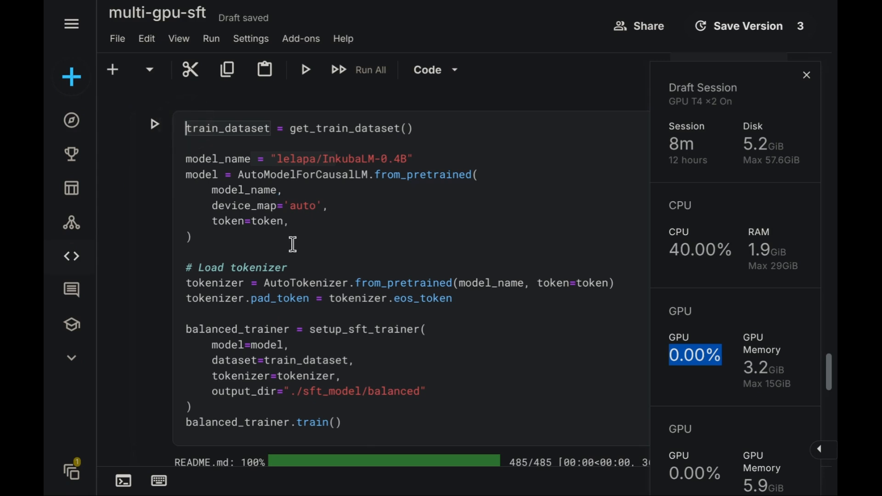
- Add 'def train():' atop the cell and indent the dataset, model and trainer code under it
{"action": "type", "text": "de"}
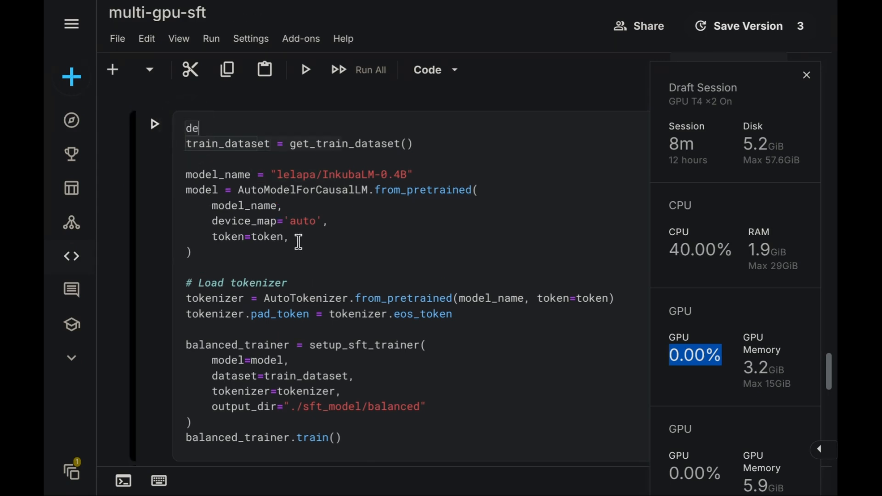
{"action": "type", "text": "f train"}
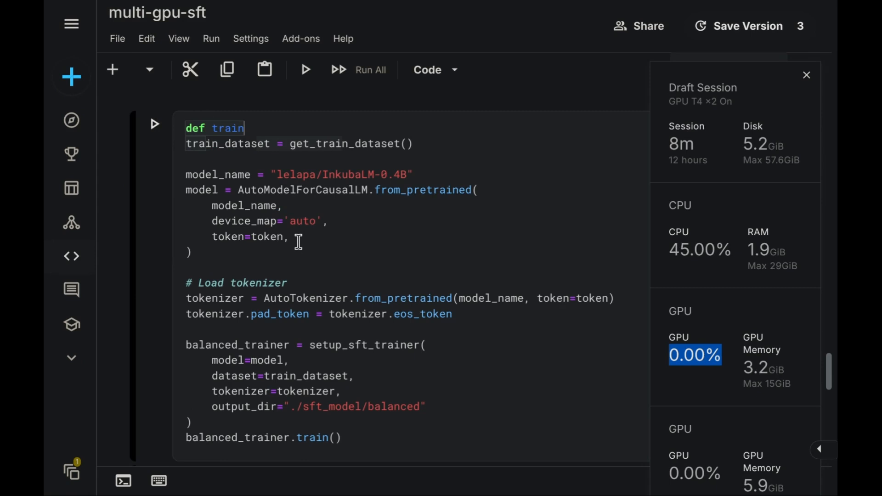
{"action": "type", "text": "():"}
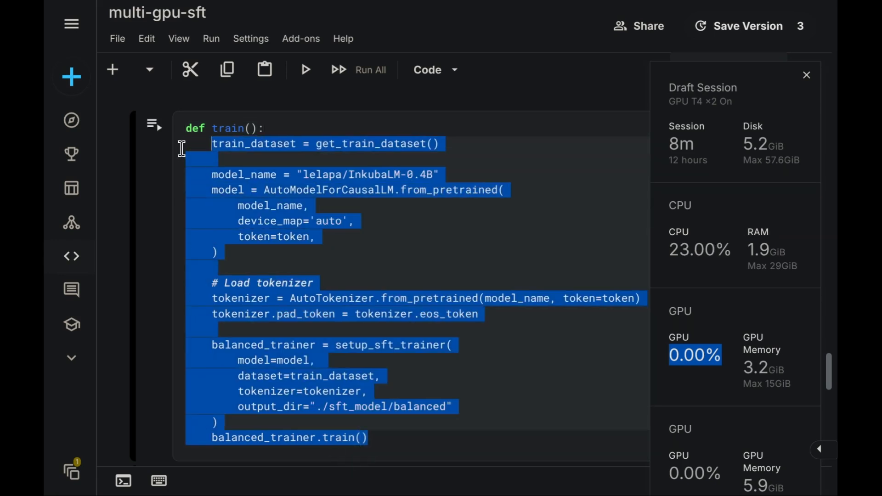
{"action": "left_click", "coordinate": [297, 190]}
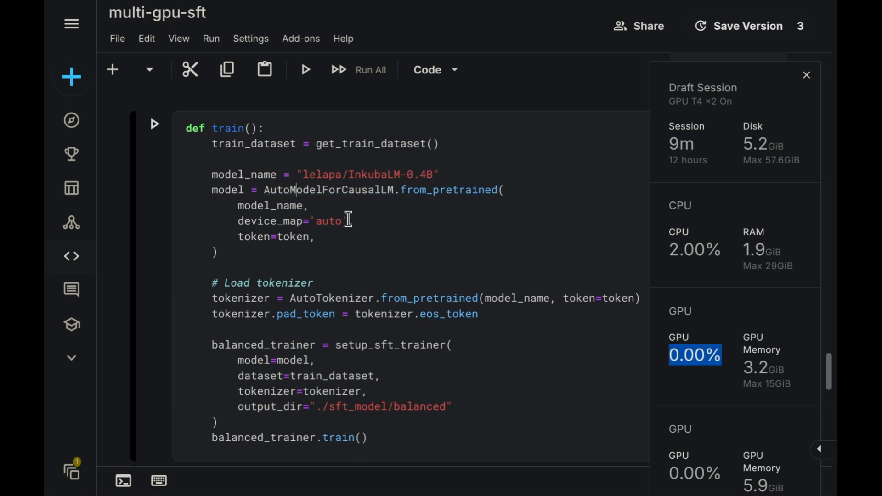
{"action": "double_click", "coordinate": [329, 221]}
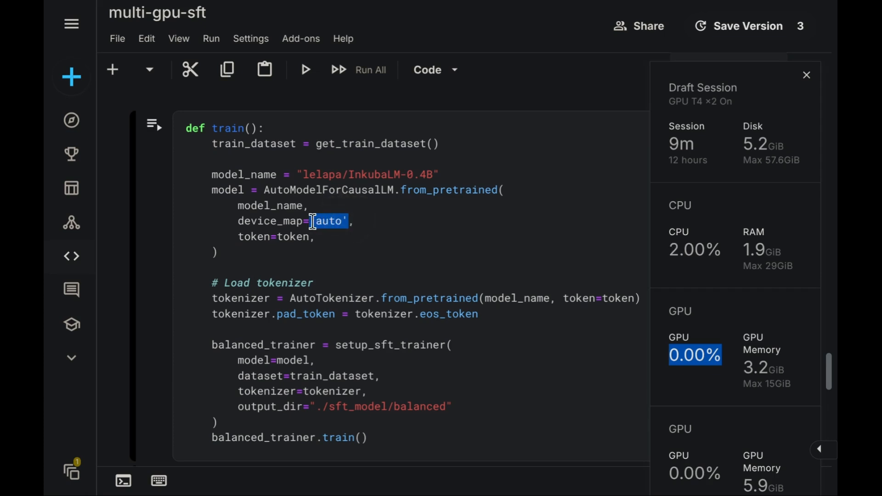
{"action": "mouse_move", "coordinate": [391, 220]}
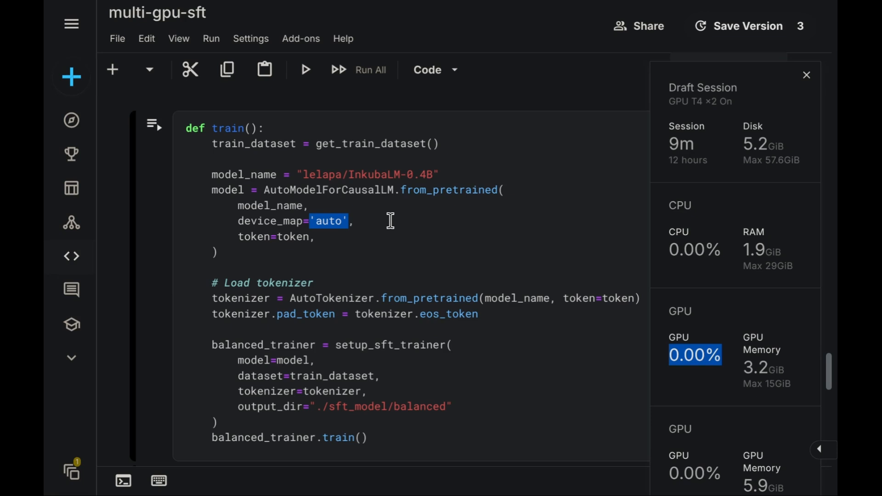
{"action": "mouse_move", "coordinate": [320, 172]}
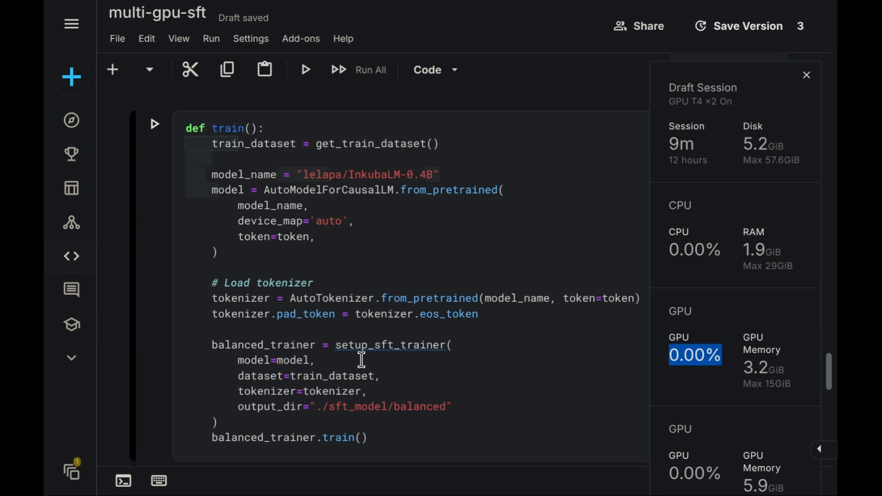
- Import PartialState from accelerate and set device_string to PartialState().process_index
{"action": "type", "text": "from"}
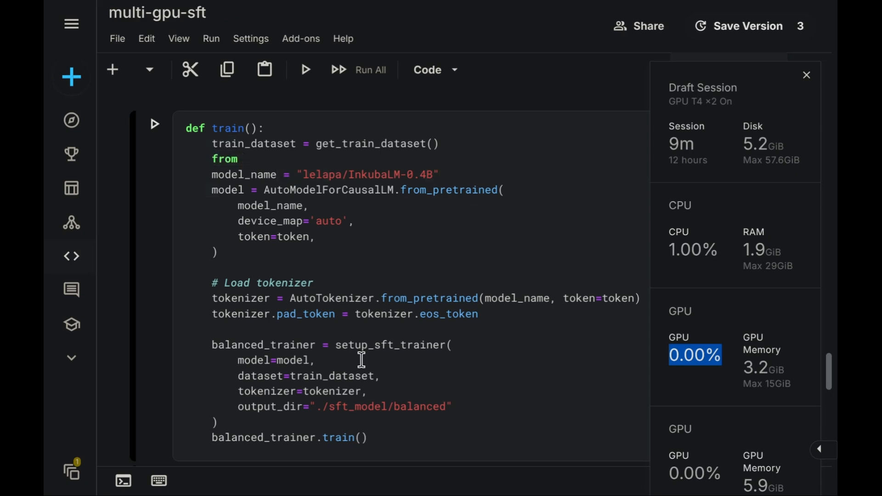
{"action": "type", "text": "accel"}
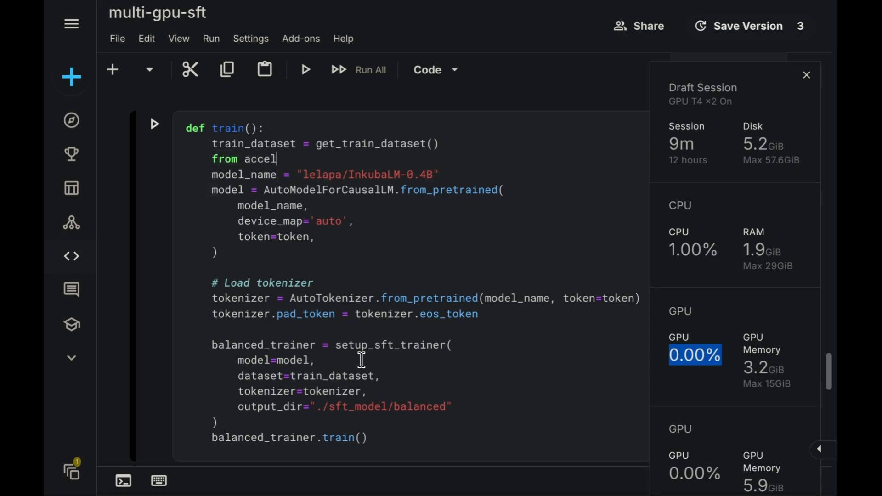
{"action": "type", "text": "erate i"}
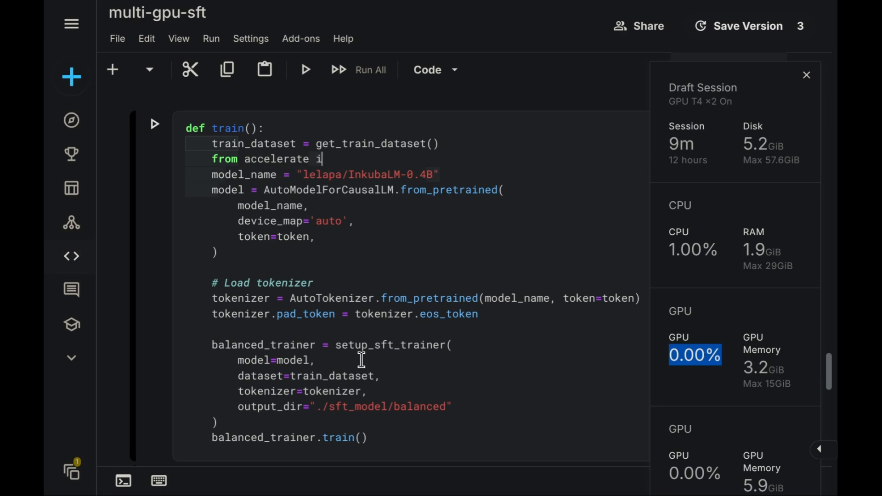
{"action": "type", "text": "mport P"}
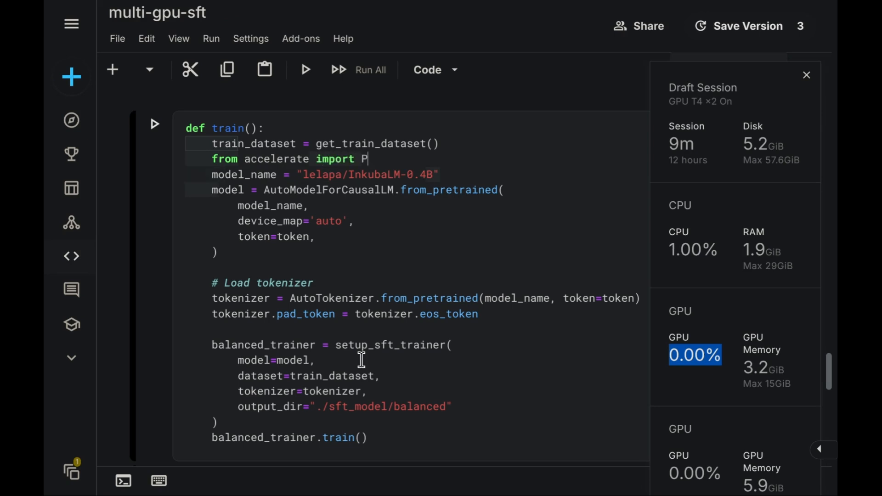
{"action": "type", "text": "artial"}
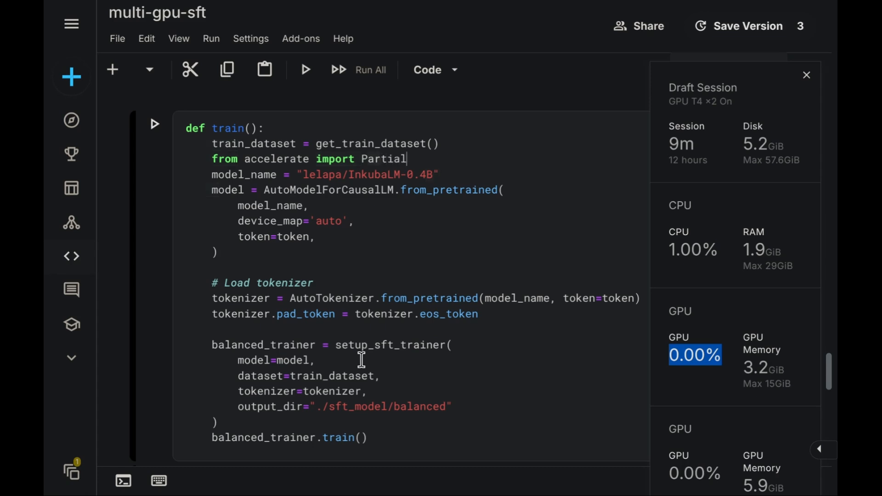
{"action": "type", "text": "State"}
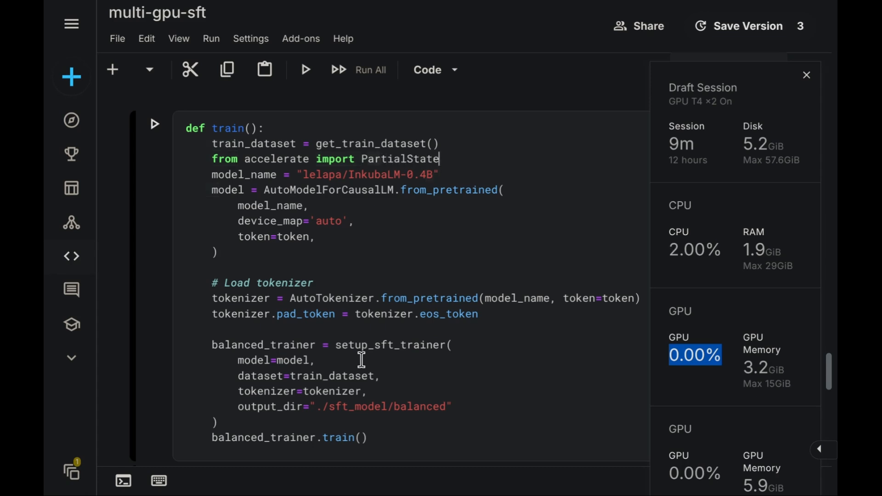
{"action": "type", "text": "d"}
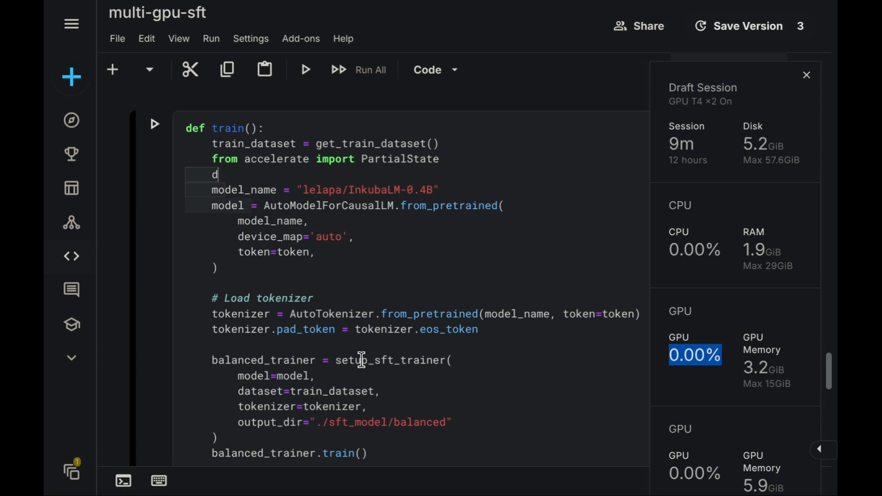
{"action": "type", "text": "evice)"}
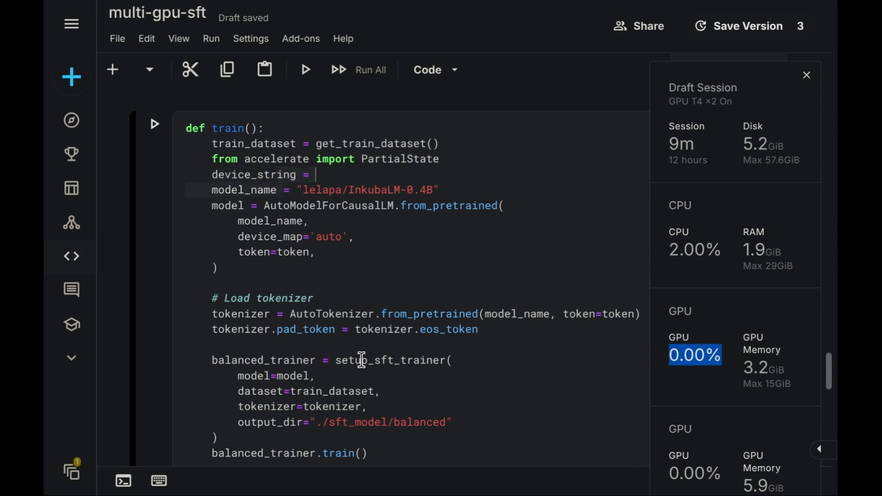
{"action": "type", "text": "Partial"}
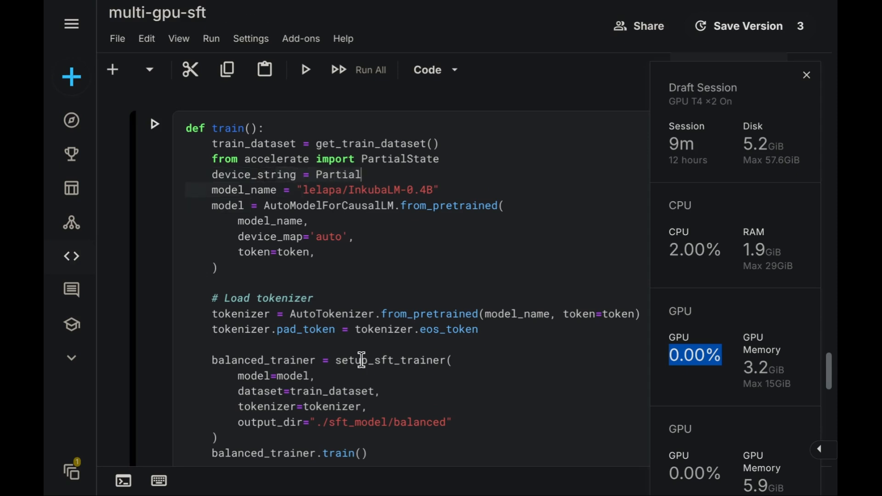
{"action": "type", "text": "State."}
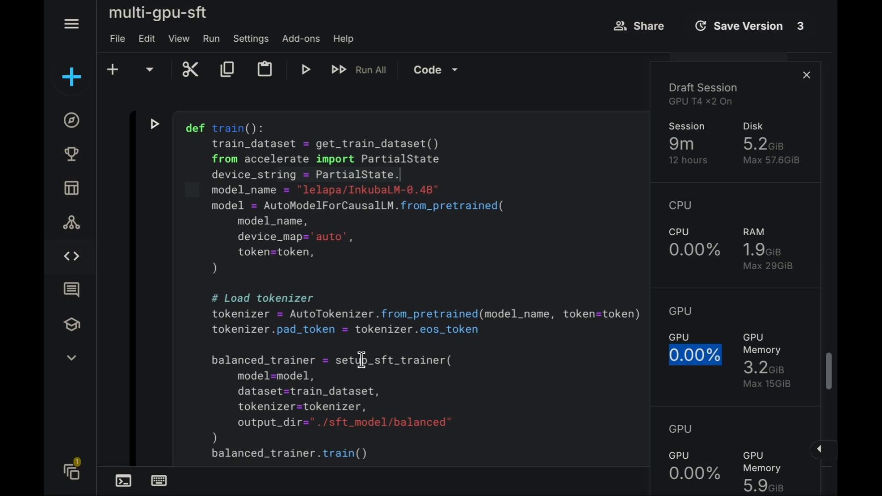
{"action": "type", "text": "()"}
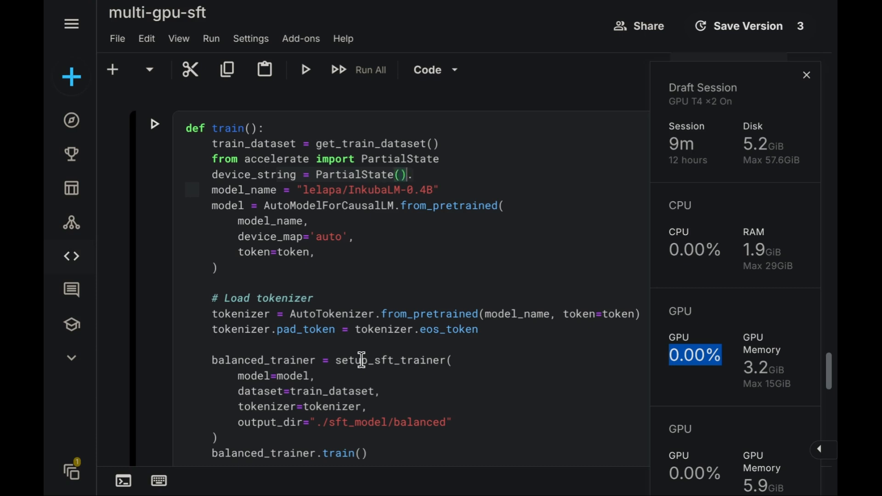
{"action": "type", "text": "pr"}
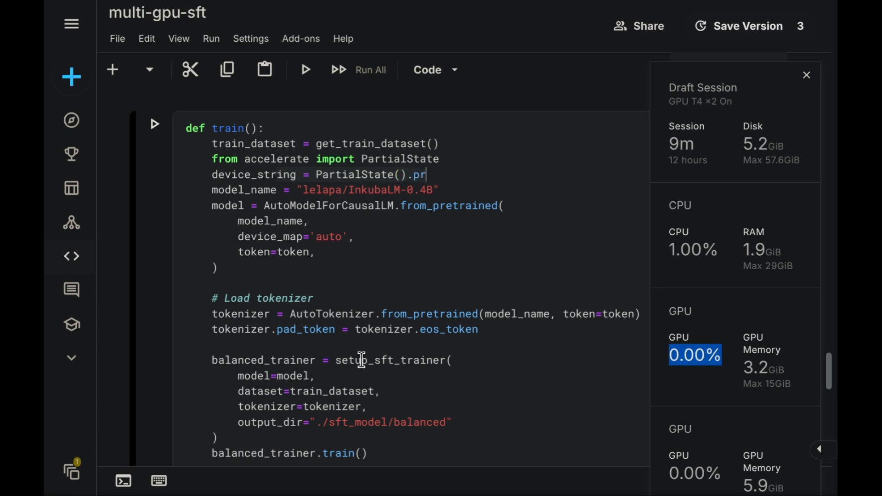
{"action": "type", "text": "ocess_index"}
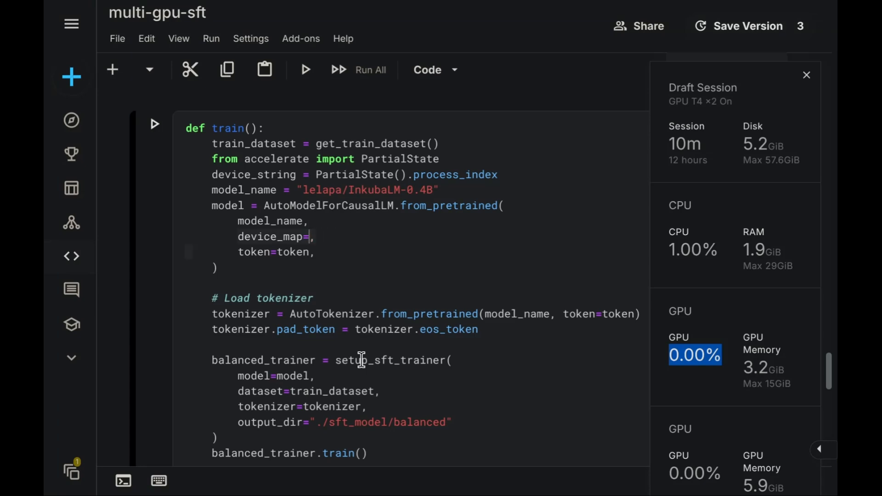
- Pass device_map={'': device_string} to from_pretrained and re-run the train() cell
{"action": "type", "text": "{}"}
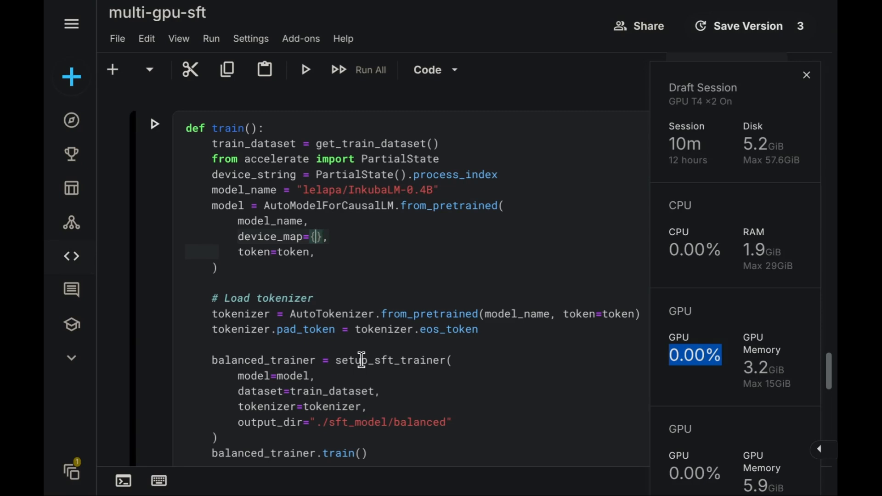
{"action": "type", "text": "'':"}
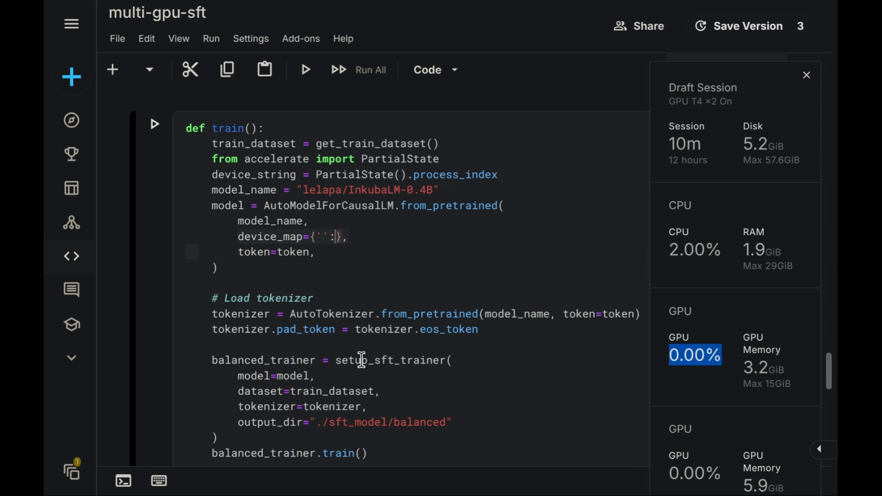
{"action": "type", "text": "devi"}
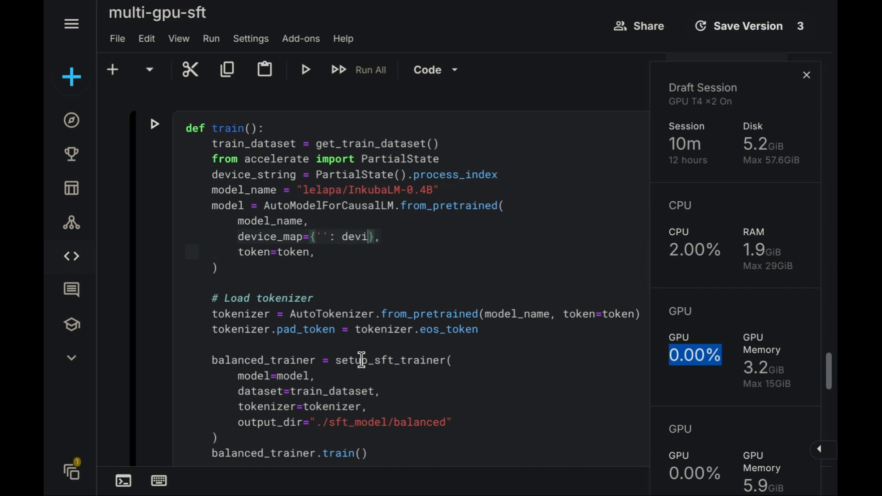
{"action": "type", "text": "ce"}
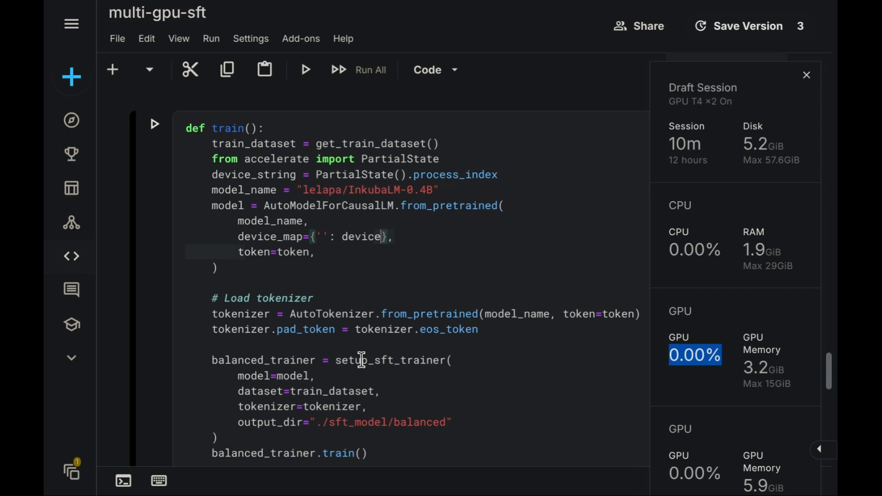
{"action": "type", "text": "_string"}
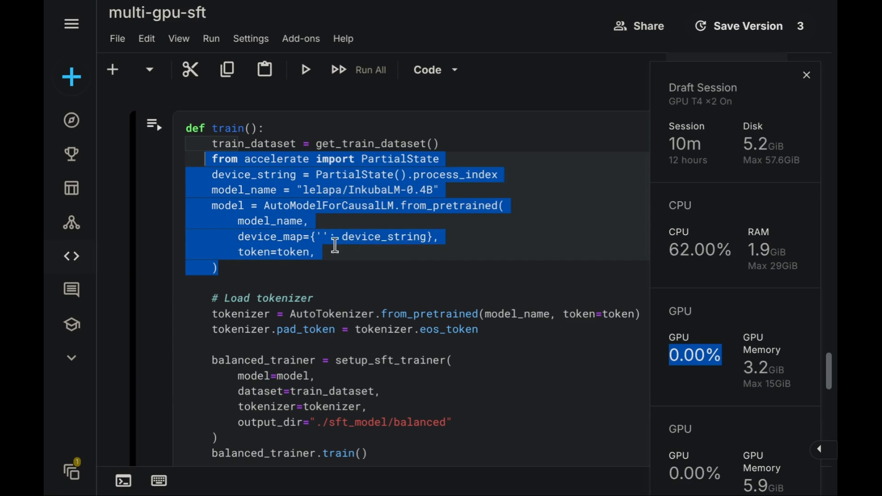
{"action": "mouse_move", "coordinate": [445, 236]}
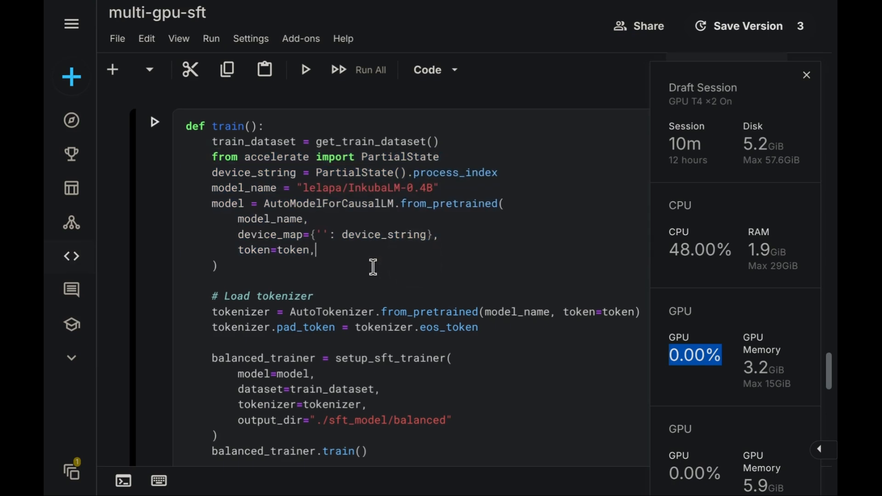
{"action": "scroll", "scroll_direction": "down", "scroll_amount": 3}
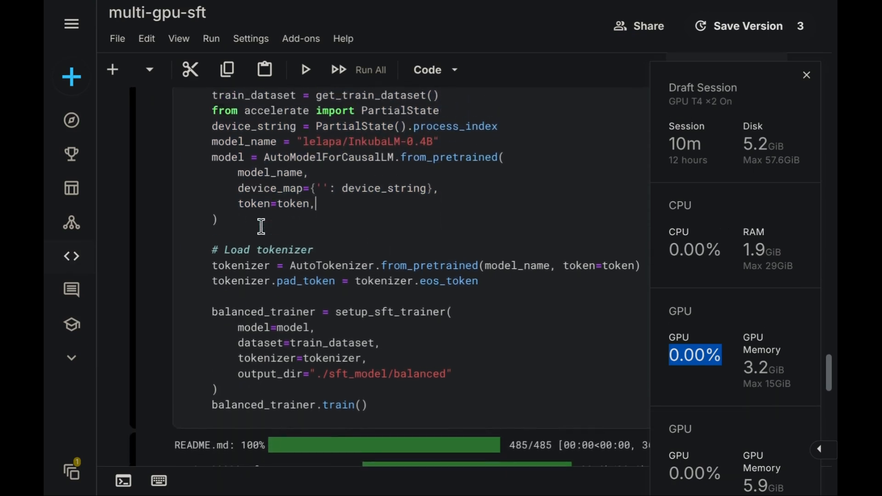
{"action": "scroll", "scroll_direction": "down", "scroll_amount": 3}
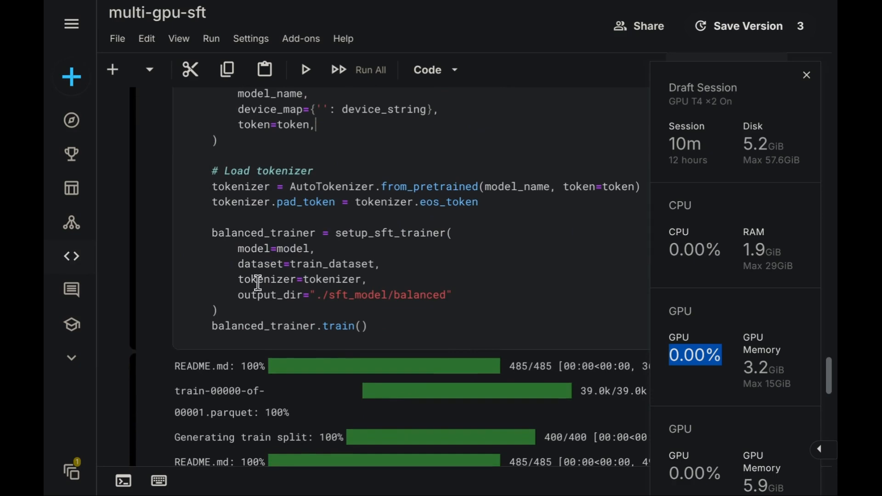
- Insert an empty code cell below the train() cell's output
{"action": "scroll", "scroll_direction": "up", "scroll_amount": 3}
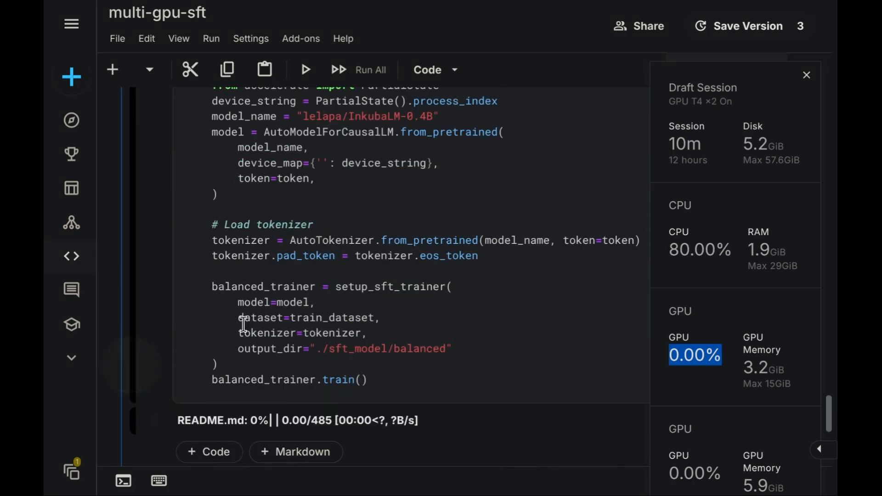
{"action": "scroll", "scroll_direction": "down", "scroll_amount": 3}
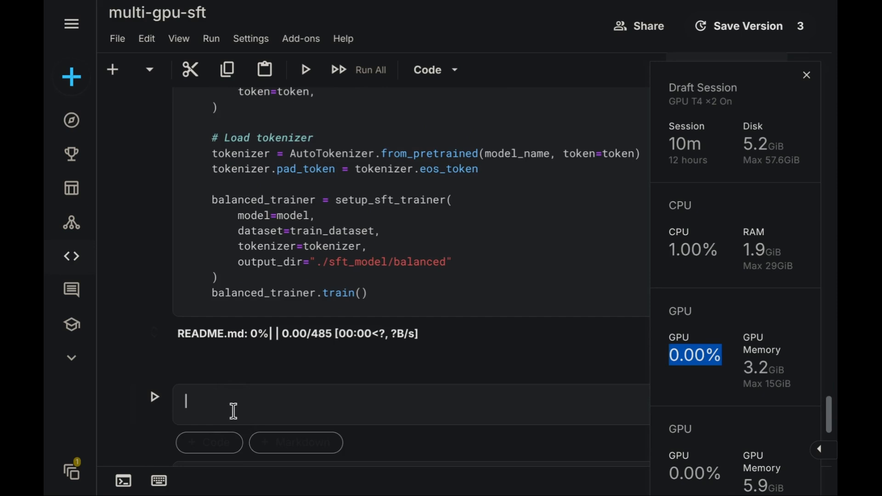
- Import notebook_launcher from accelerate in the new cell
{"action": "type", "text": "from"}
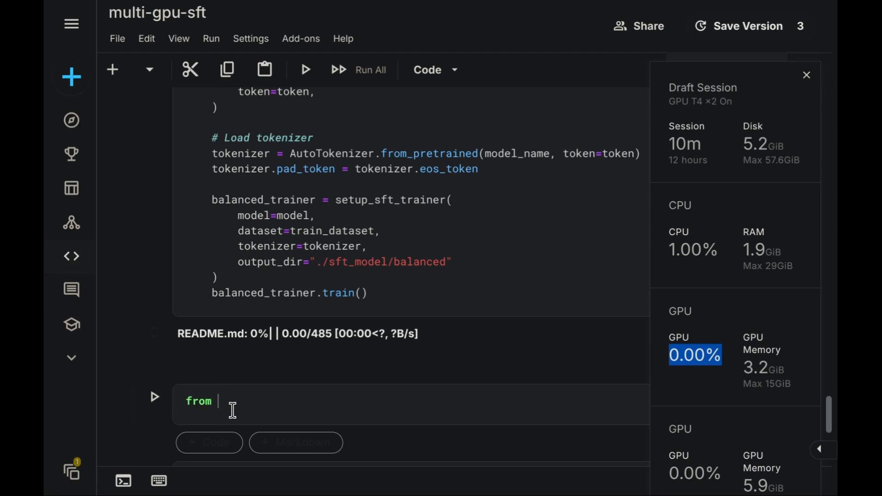
{"action": "type", "text": "accelerate import"}
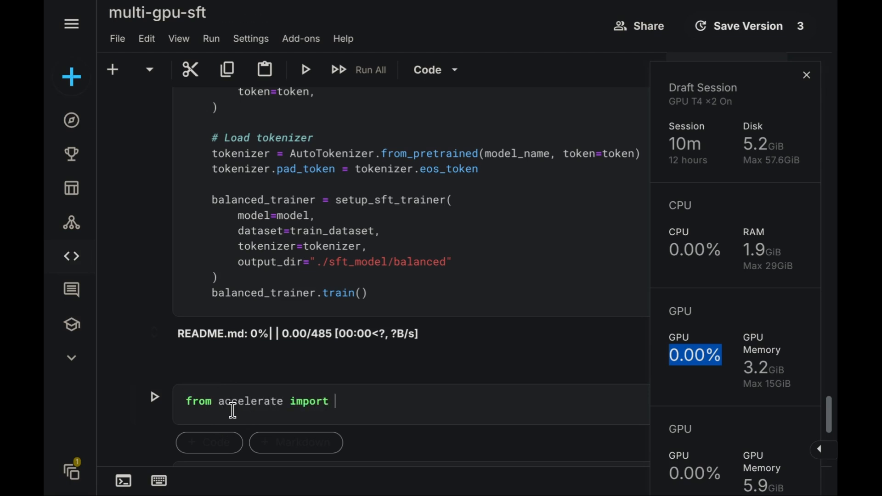
{"action": "type", "text": "notebook"}
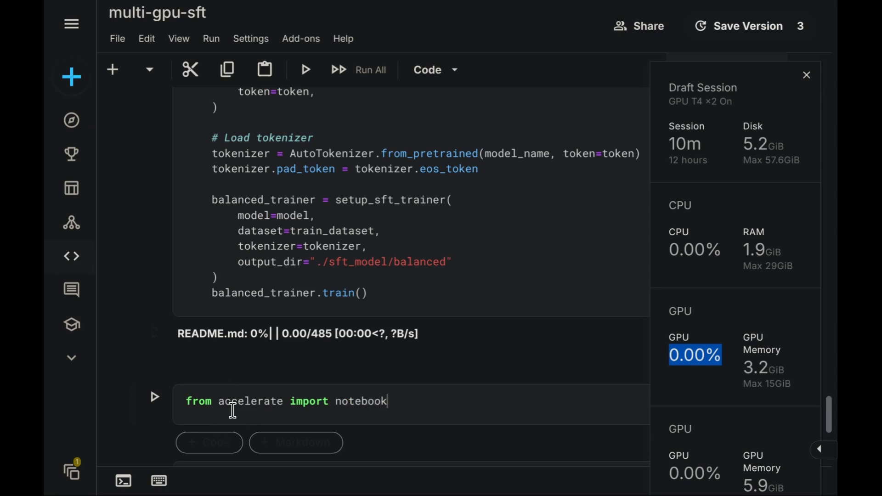
{"action": "type", "text": "_launc"}
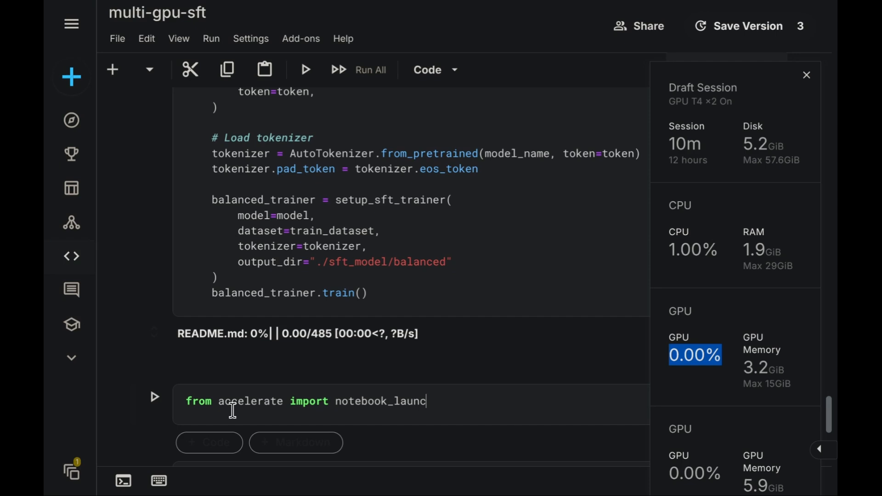
{"action": "type", "text": "her"}
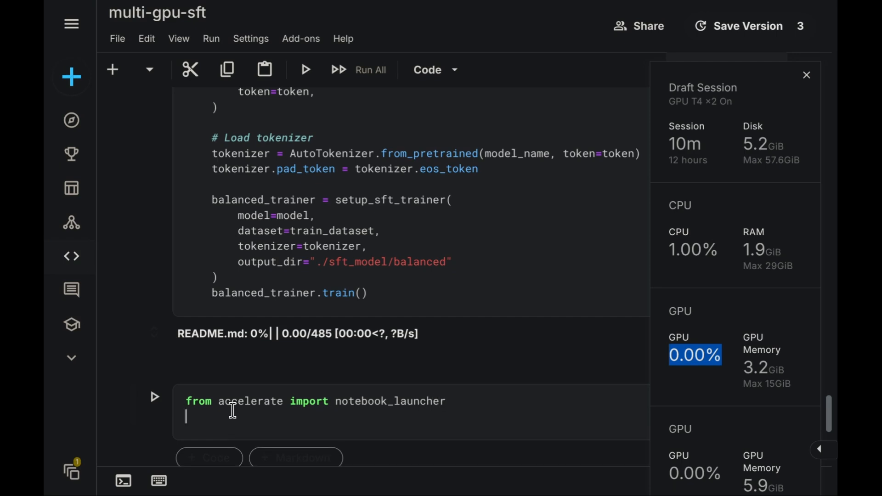
{"action": "type", "text": "notebo"}
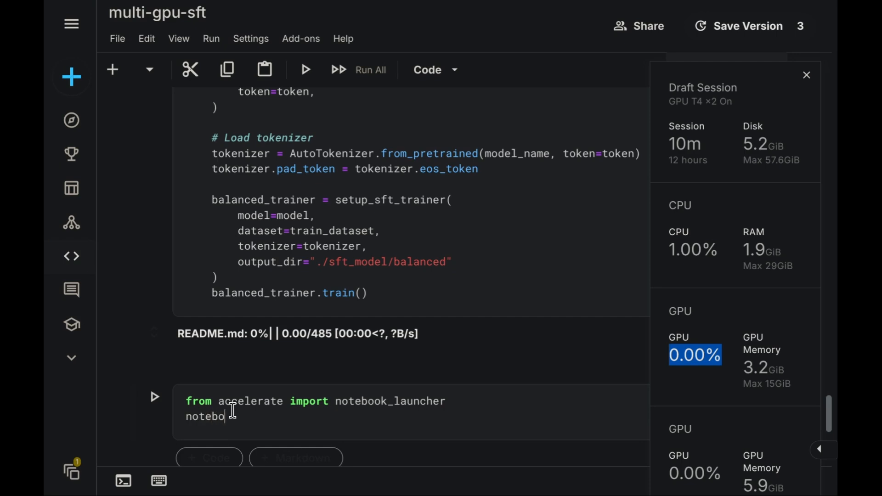
{"action": "type", "text": ")"}
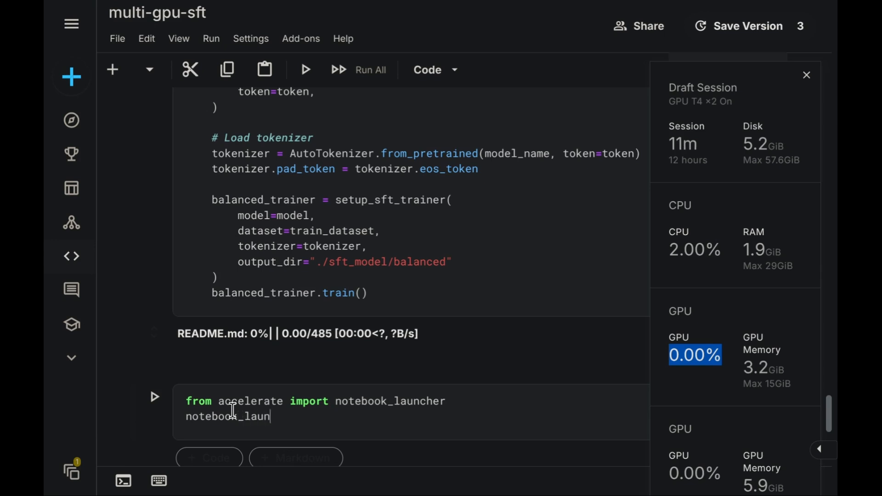
- Call notebook_launcher(train, num_precesses=2, use_port=12345) and run the cell
{"action": "type", "text": "c"}
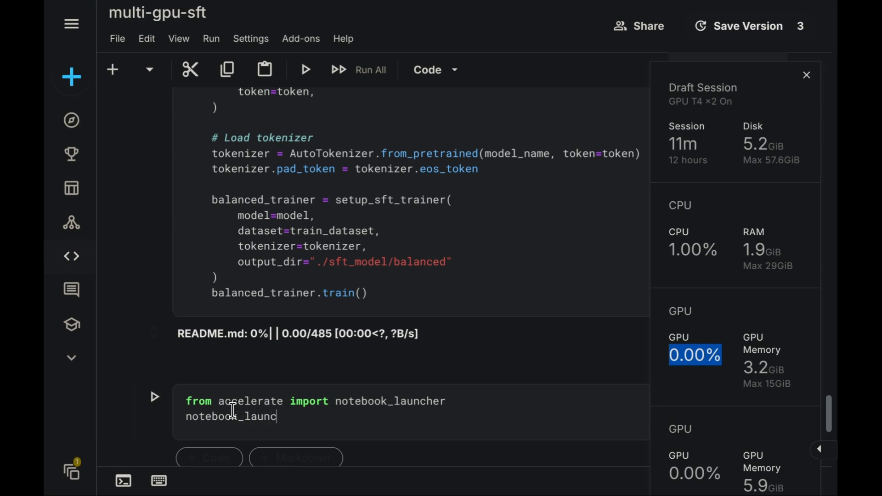
{"action": "type", "text": "her()"}
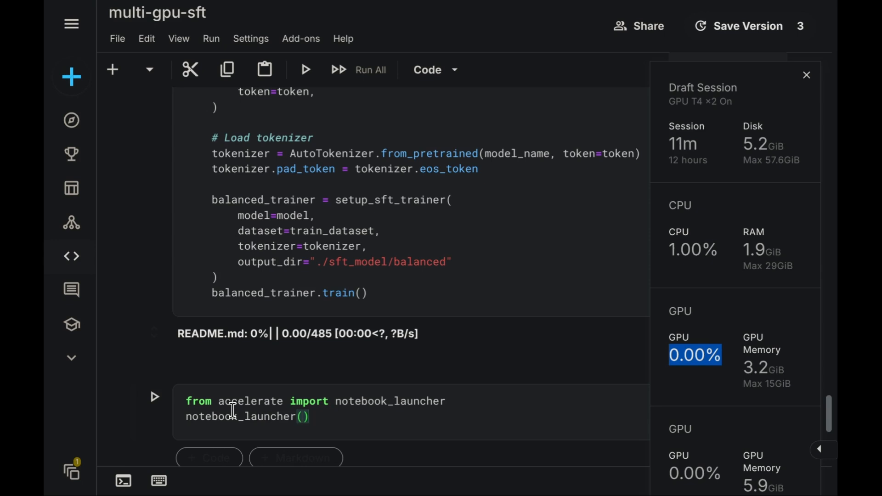
{"action": "type", "text": "train, ("}
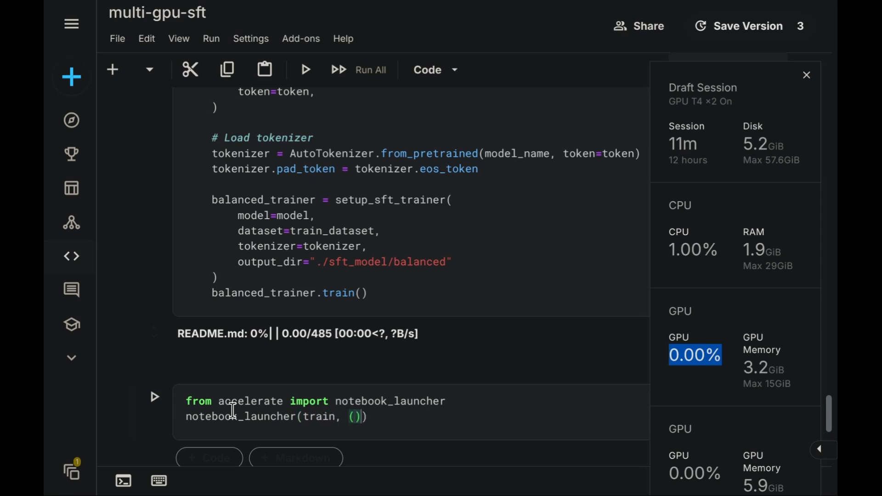
{"action": "type", "text": ","}
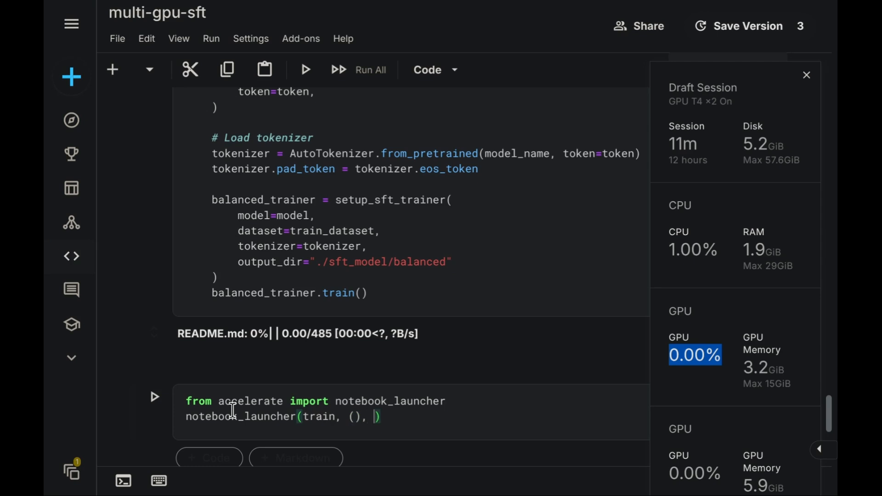
{"action": "type", "text": "num_"}
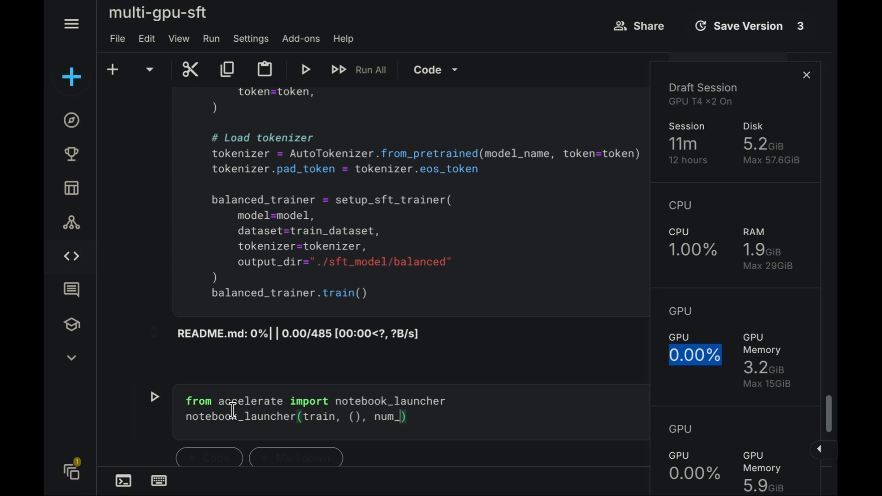
{"action": "type", "text": "prece"}
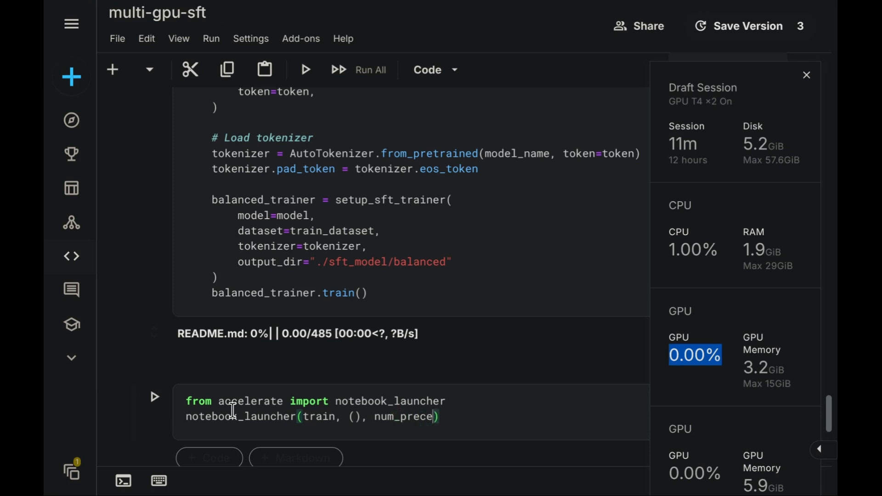
{"action": "type", "text": "sses="}
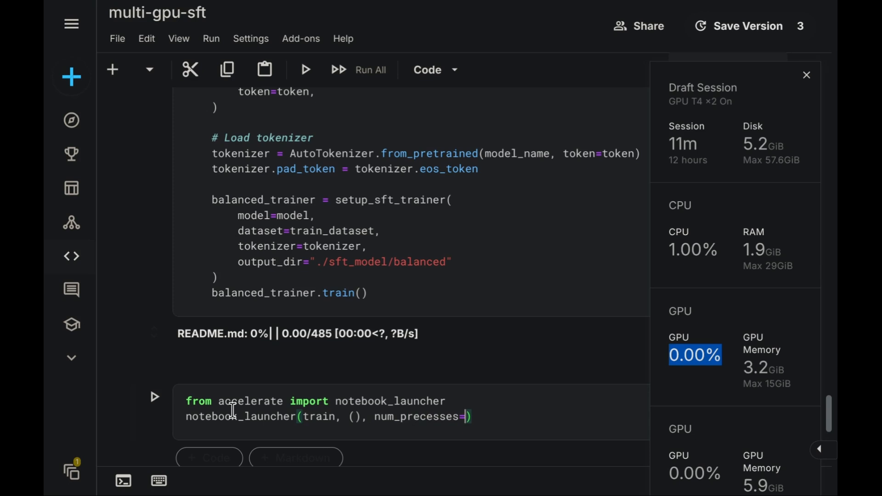
{"action": "type", "text": "2,"}
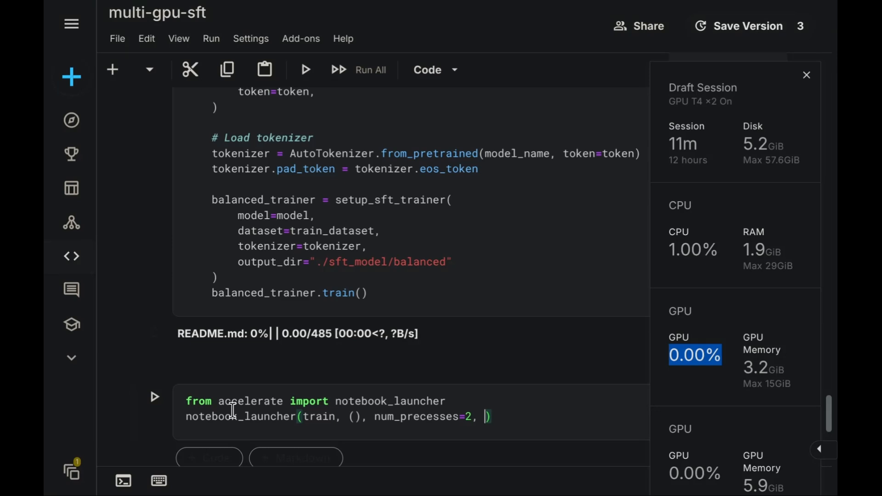
{"action": "type", "text": "use"}
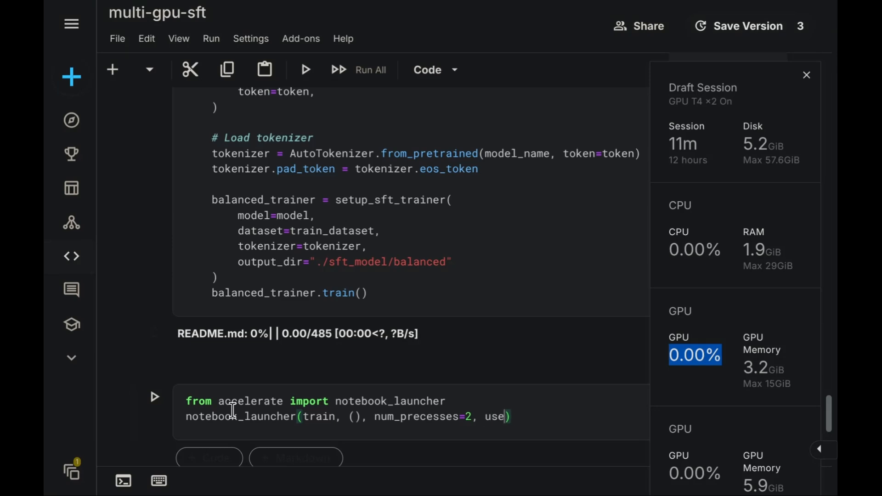
{"action": "type", "text": "_port="}
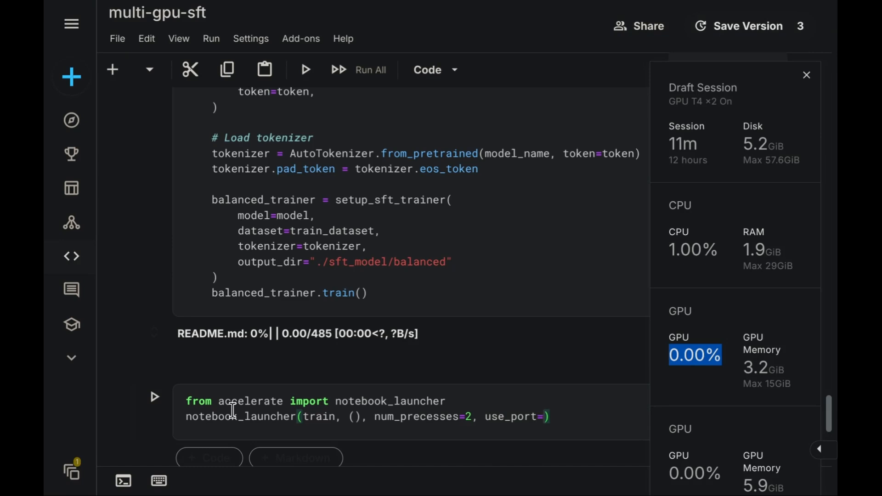
{"action": "type", "text": "123"}
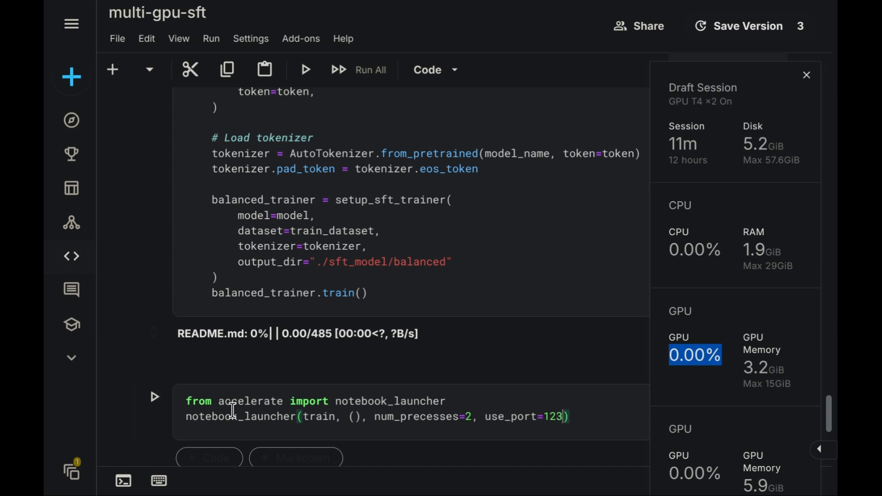
{"action": "type", "text": "45"}
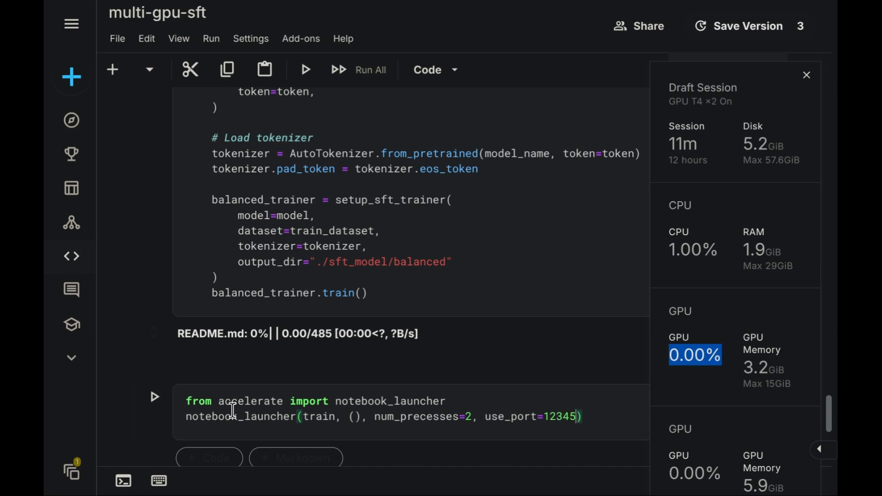
{"action": "mouse_move", "coordinate": [195, 236]}
{"action": "type", "text": "o"}
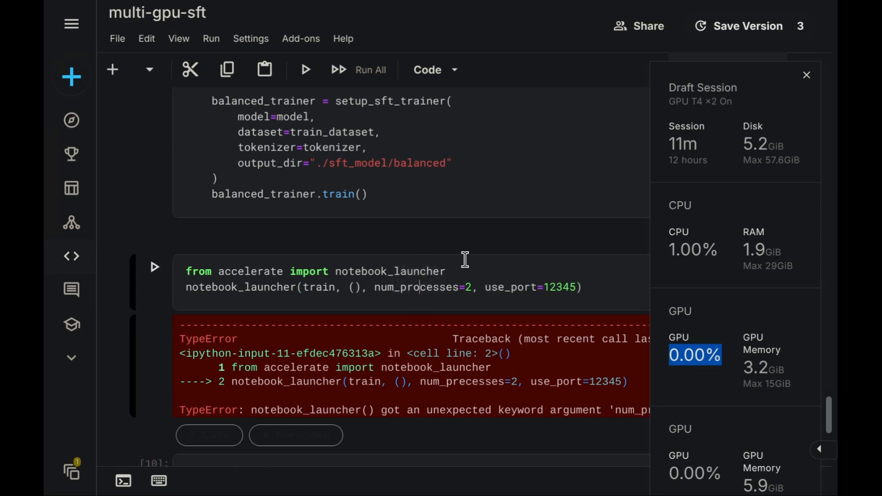
- Run the launcher with num_processes fixed, read the ValueError, and close Draft Session metrics
{"action": "left_click", "coordinate": [154, 266]}
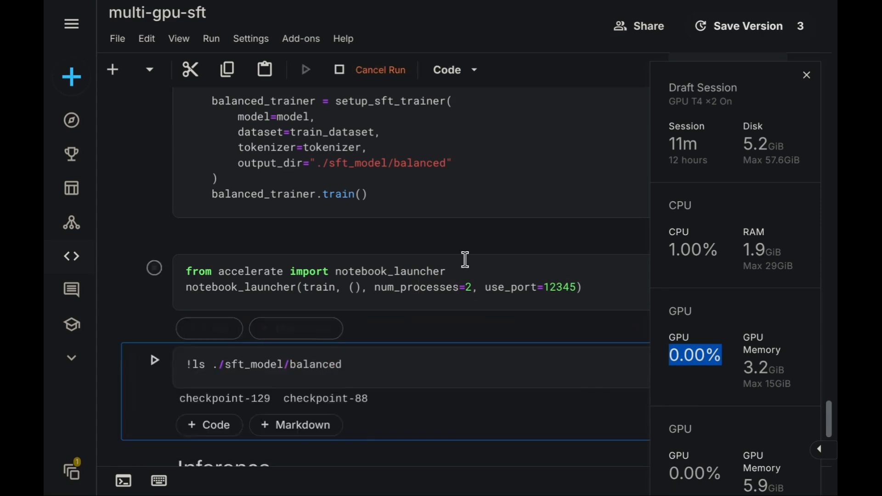
{"action": "left_click", "coordinate": [154, 268]}
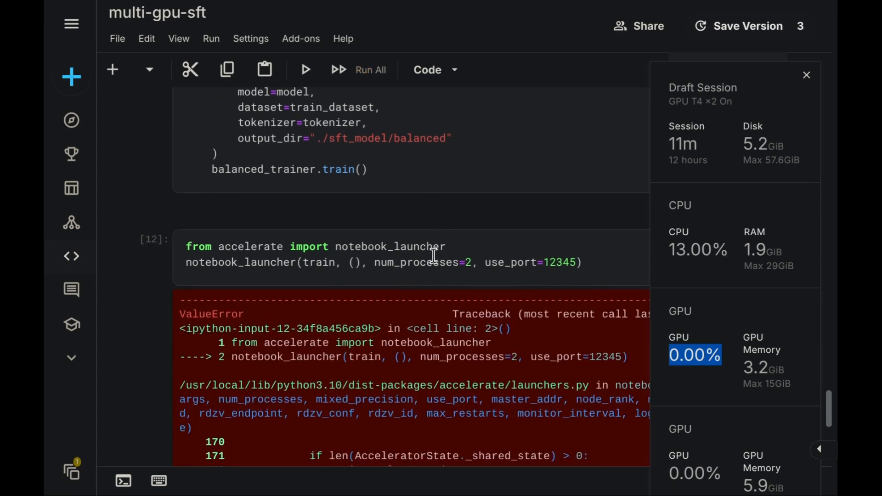
{"action": "scroll", "scroll_direction": "down", "scroll_amount": 3}
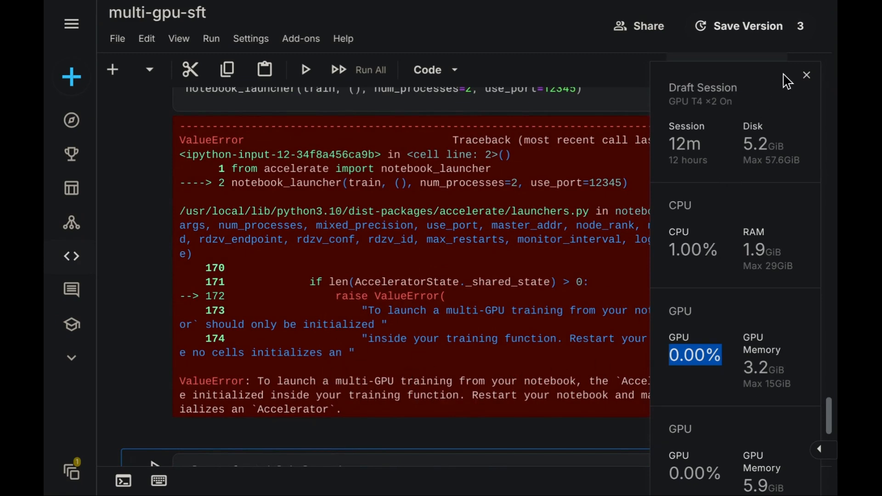
{"action": "left_click", "coordinate": [806, 75]}
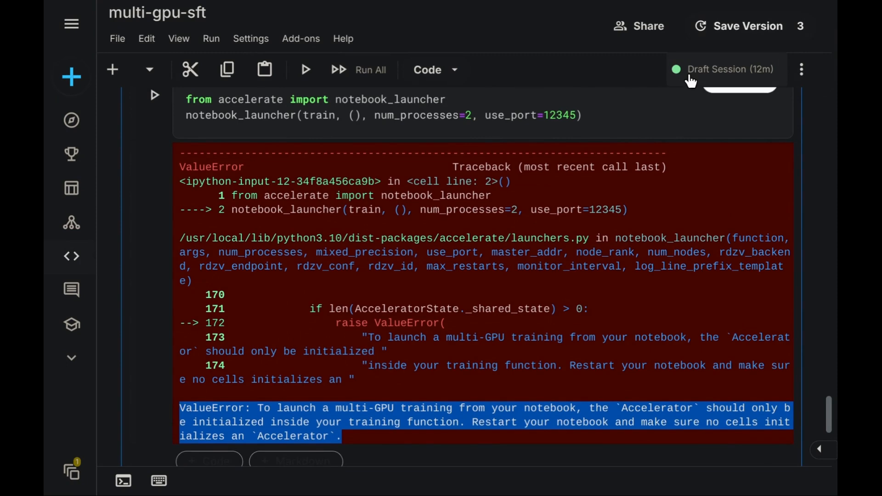
{"action": "mouse_move", "coordinate": [430, 79]}
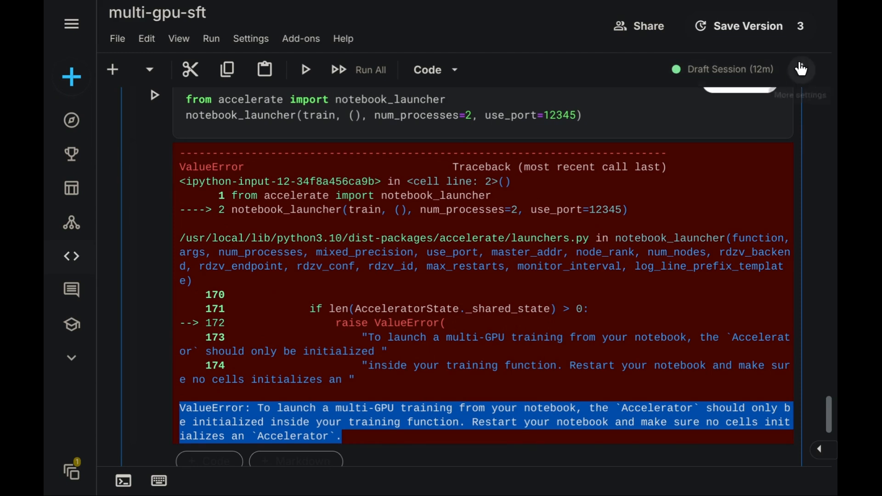
- Restart the Kaggle session, then Run All so training launches on 2 GPUs
{"action": "left_click", "coordinate": [800, 69]}
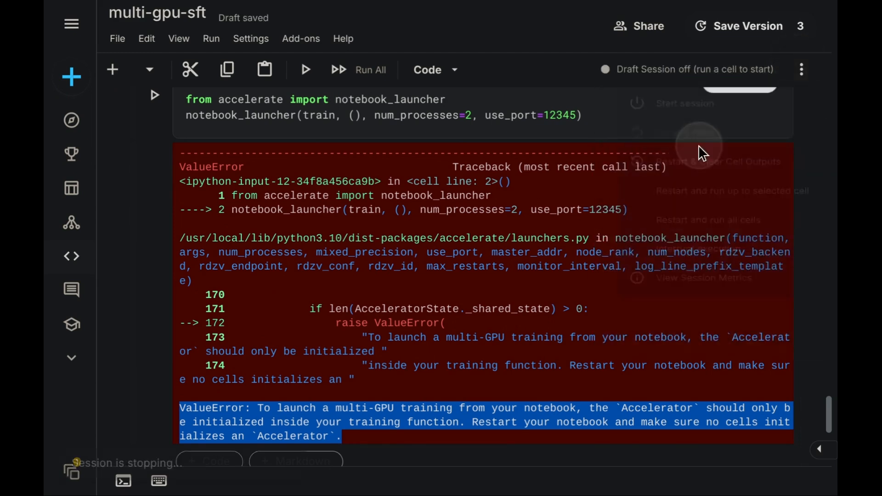
{"action": "left_click", "coordinate": [684, 103]}
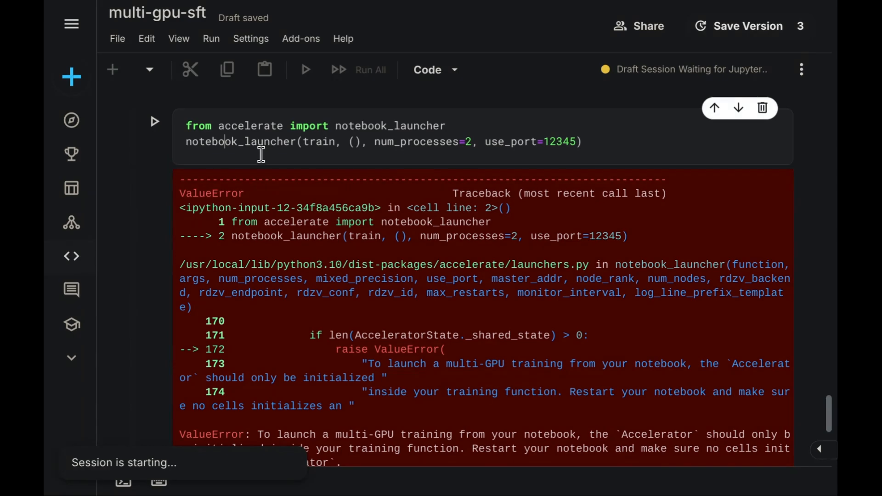
{"action": "left_click", "coordinate": [211, 38]}
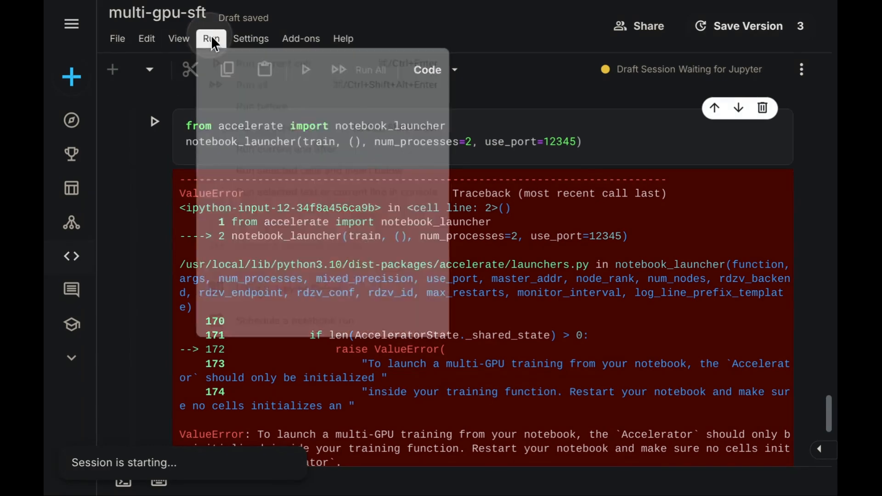
{"action": "left_click", "coordinate": [211, 38]}
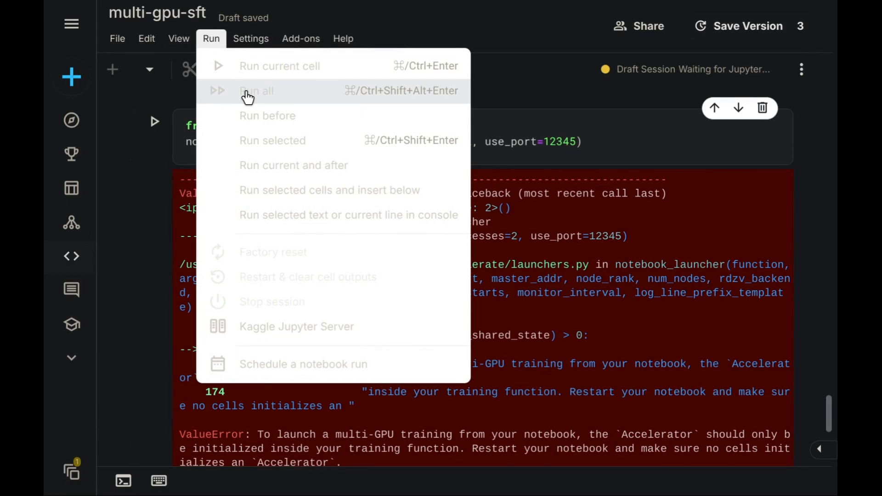
{"action": "left_click", "coordinate": [256, 90]}
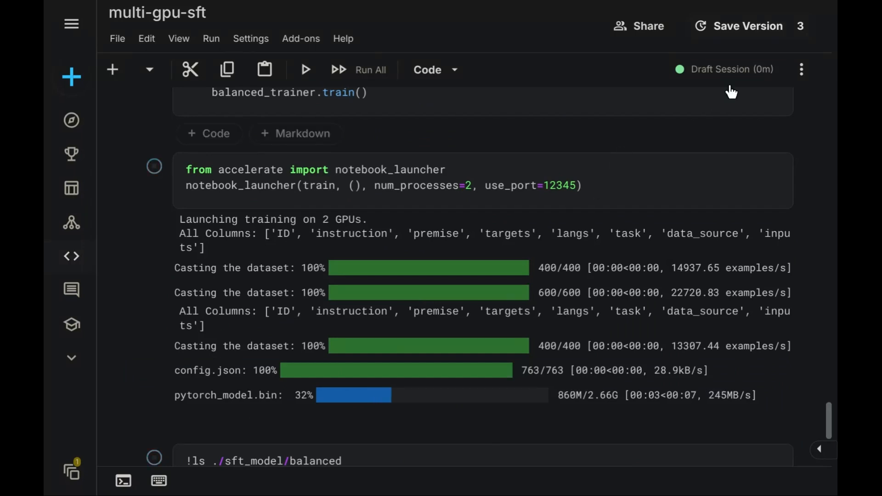
- Check the Draft Session panel showing both T4 GPUs near 100% utilization
{"action": "left_click", "coordinate": [729, 69]}
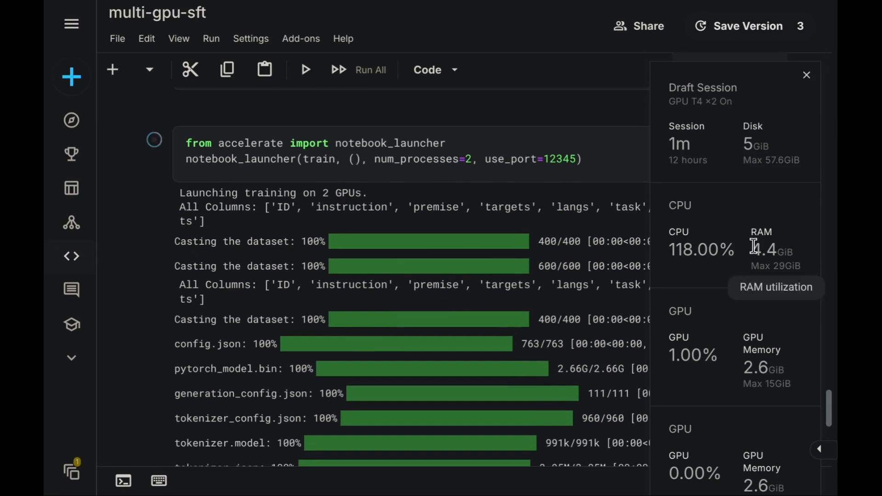
{"action": "mouse_move", "coordinate": [703, 236]}
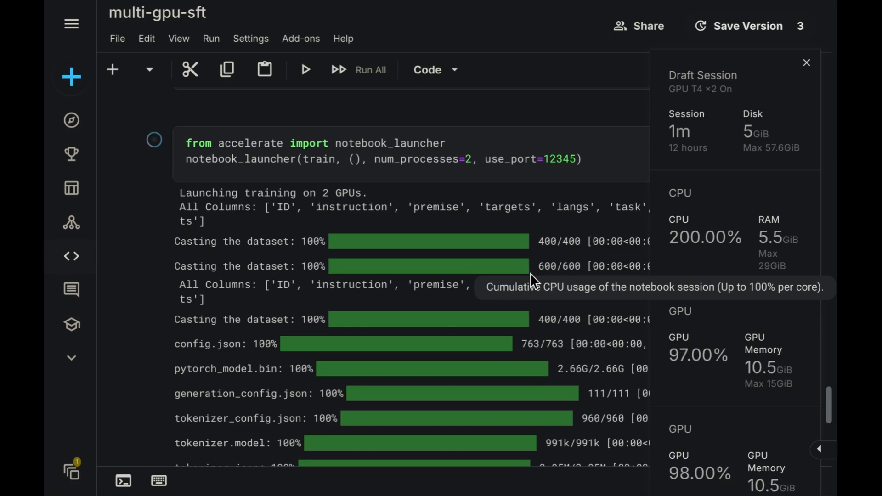
{"action": "mouse_move", "coordinate": [712, 450]}
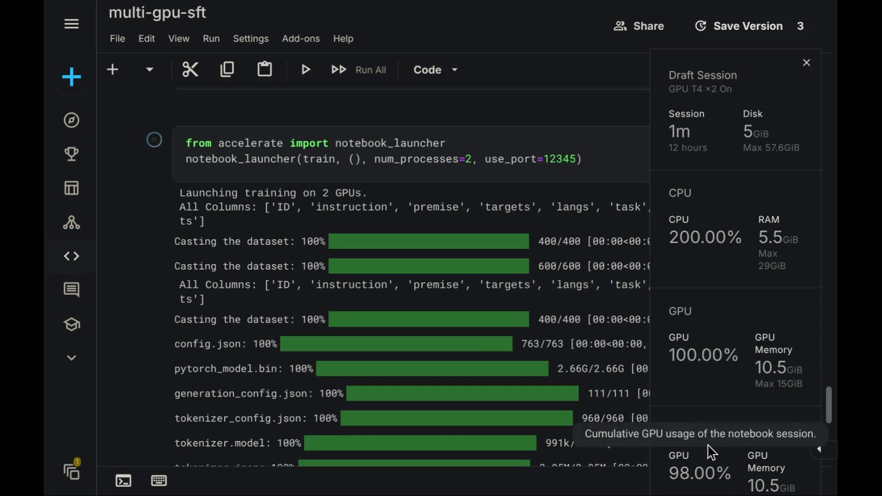
{"action": "mouse_move", "coordinate": [720, 386]}
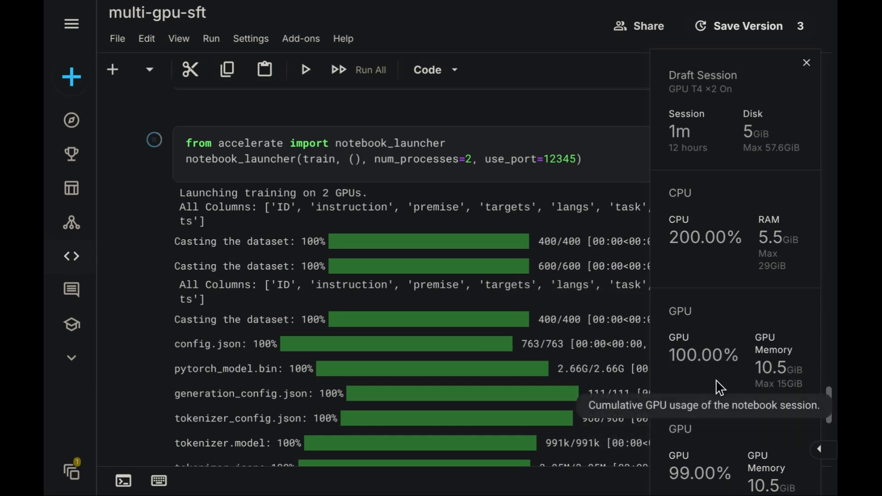
{"action": "mouse_move", "coordinate": [770, 215]}
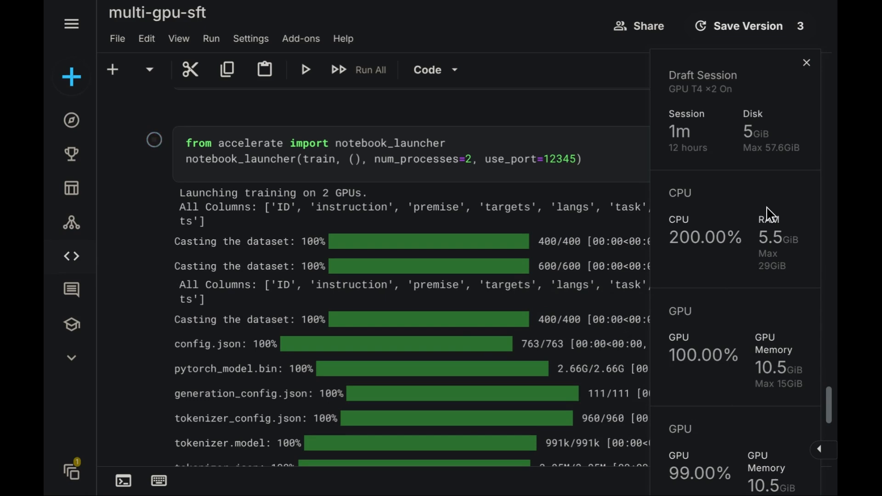
{"action": "left_click", "coordinate": [806, 63]}
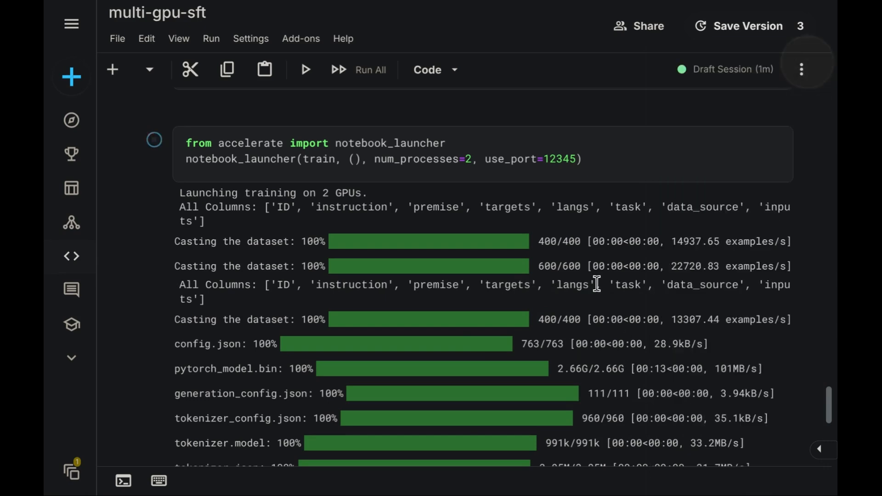
- Scroll through the launcher output to the progress bars at step 12 of 129 (loss 19.4148), then back up
{"action": "scroll", "scroll_direction": "down", "scroll_amount": 3}
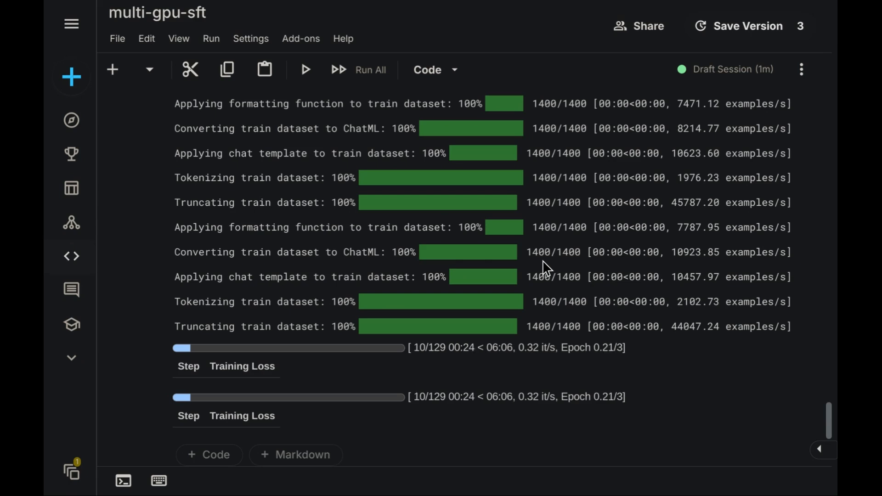
{"action": "mouse_move", "coordinate": [568, 252]}
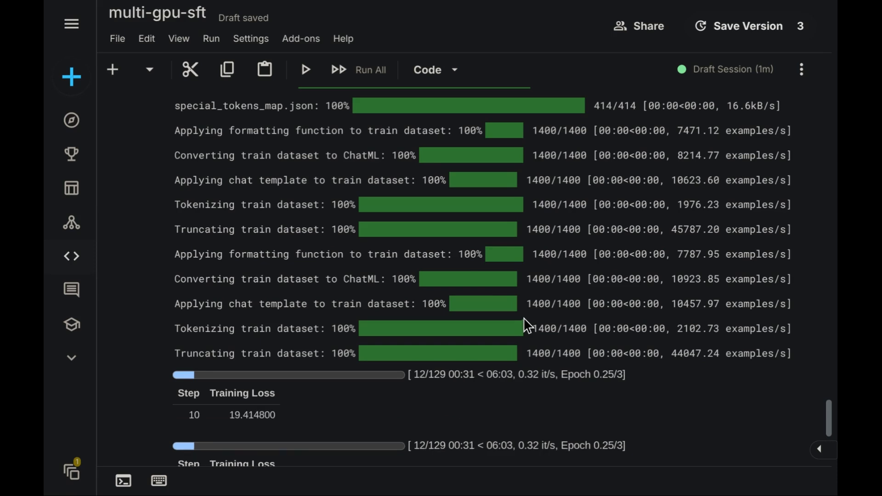
{"action": "scroll", "scroll_direction": "up", "scroll_amount": 3}
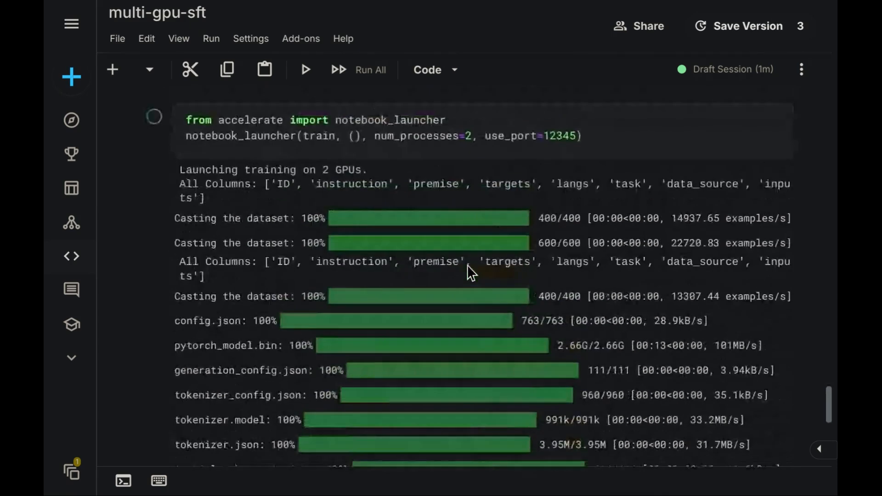
{"action": "scroll", "scroll_direction": "up", "scroll_amount": 3}
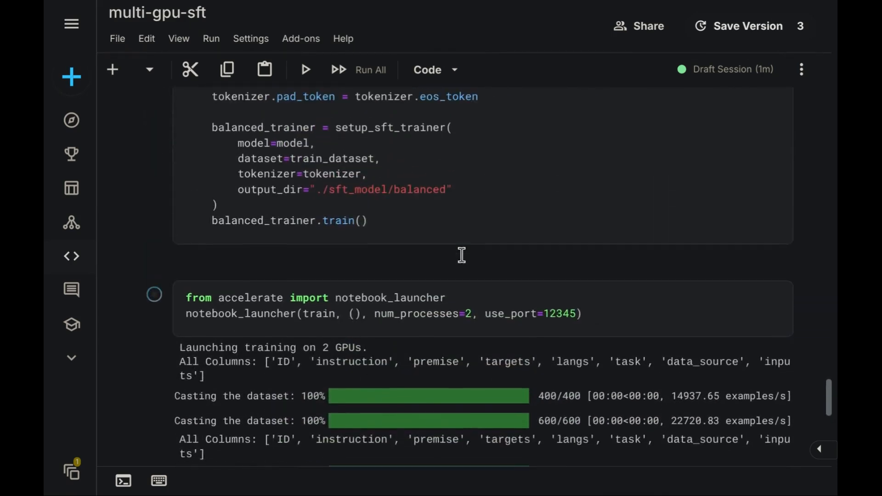
{"action": "scroll", "scroll_direction": "up", "scroll_amount": 3}
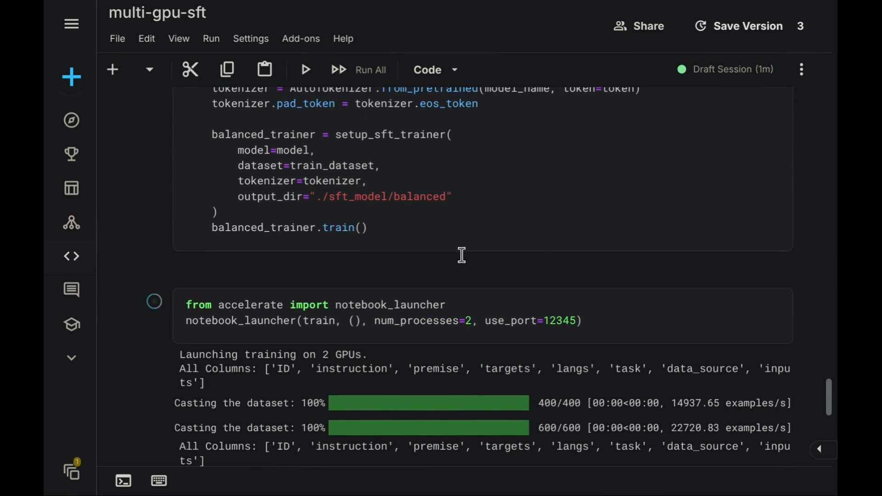